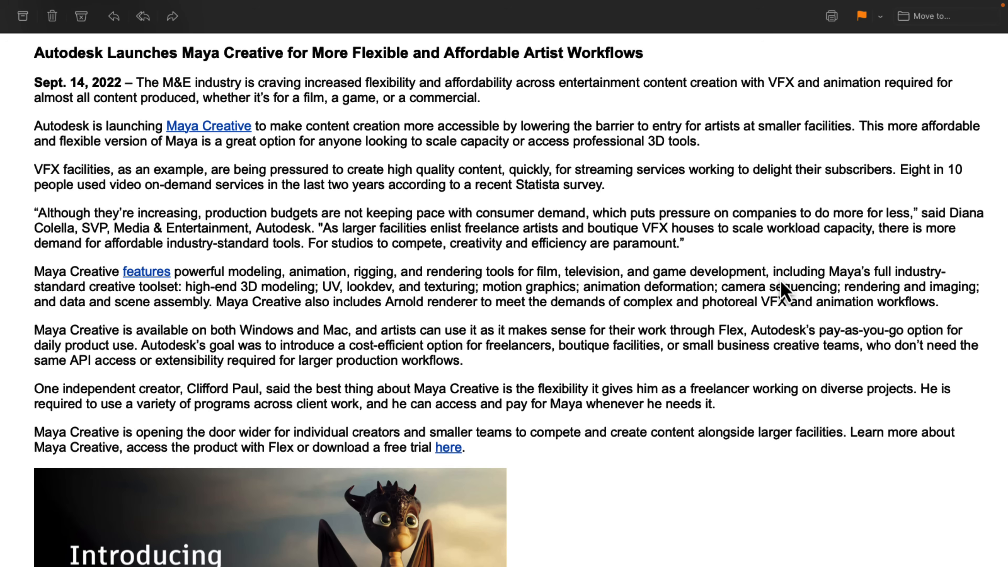
mouse_move(608, 232)
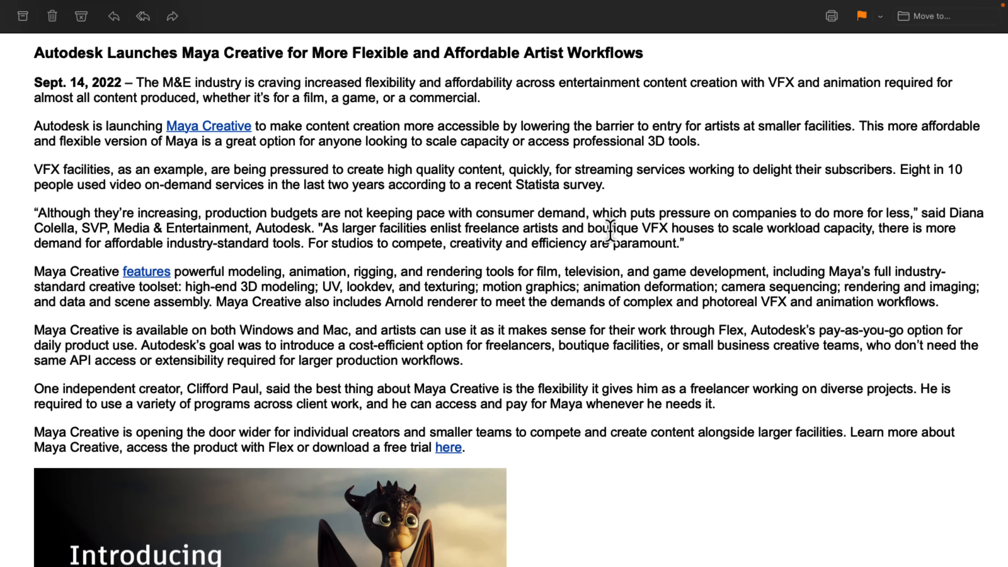
Step: Read through the Maya Creative press release email and follow its link to the product page
scroll("down", 3)
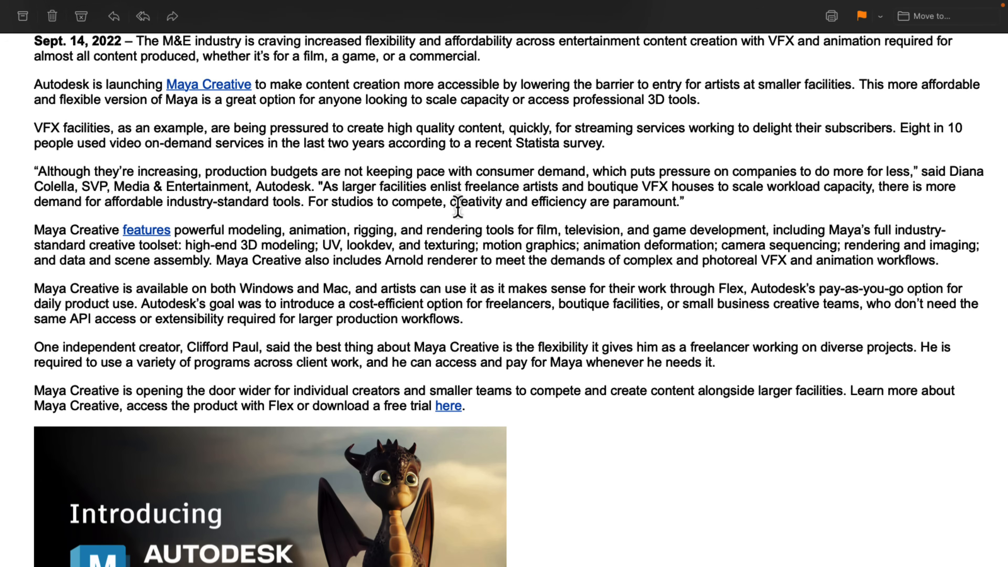
mouse_move(205, 96)
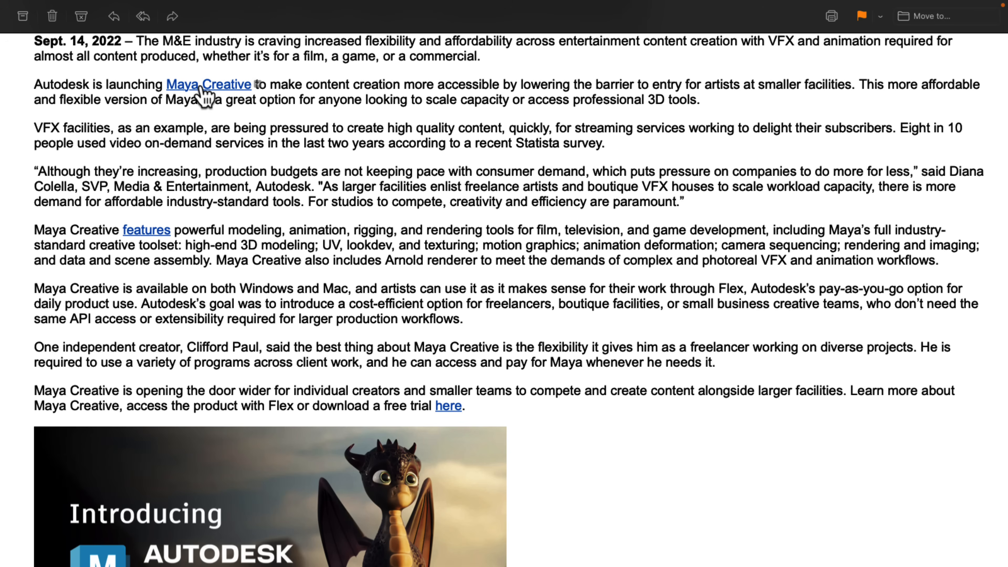
mouse_move(343, 57)
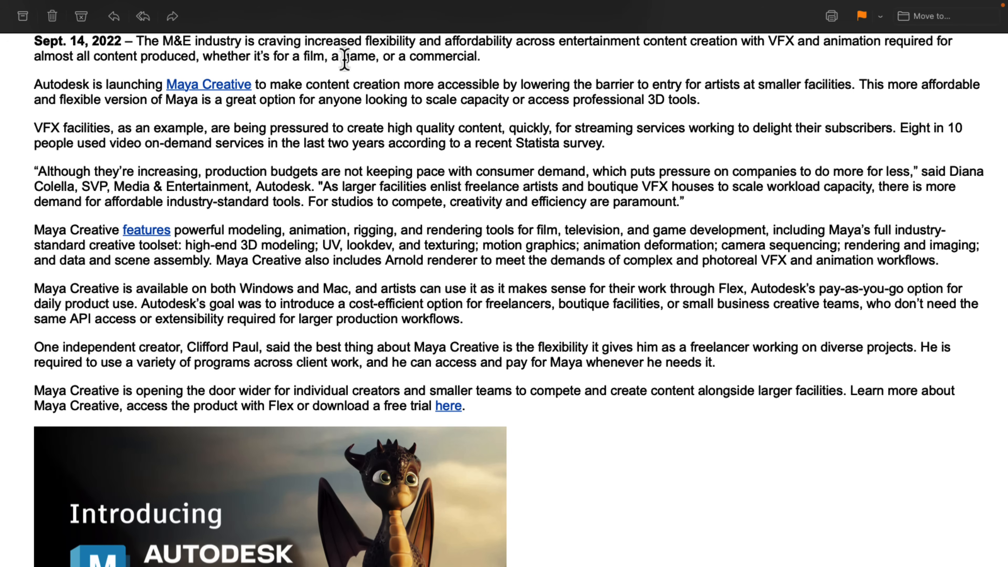
scroll("down", 3)
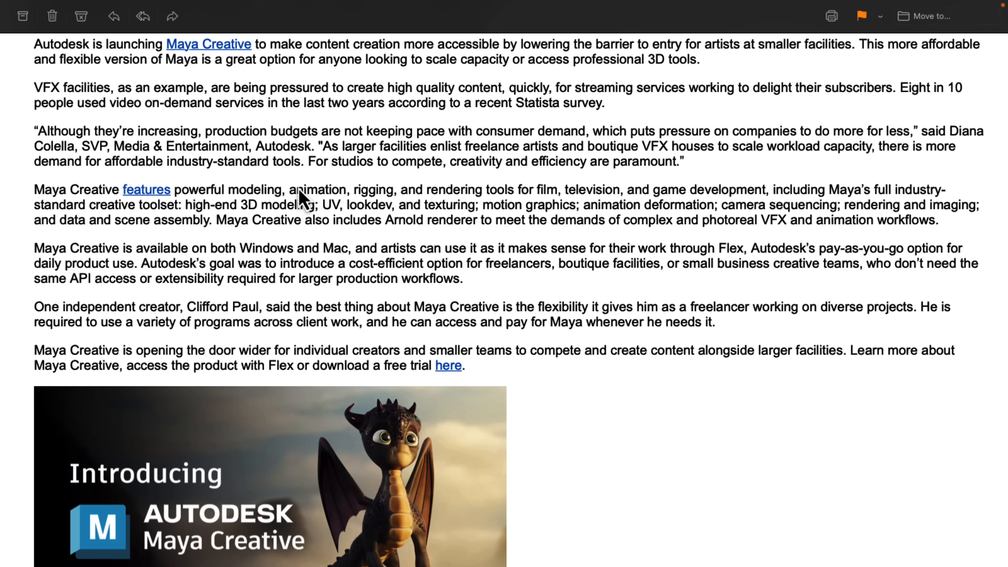
mouse_move(279, 191)
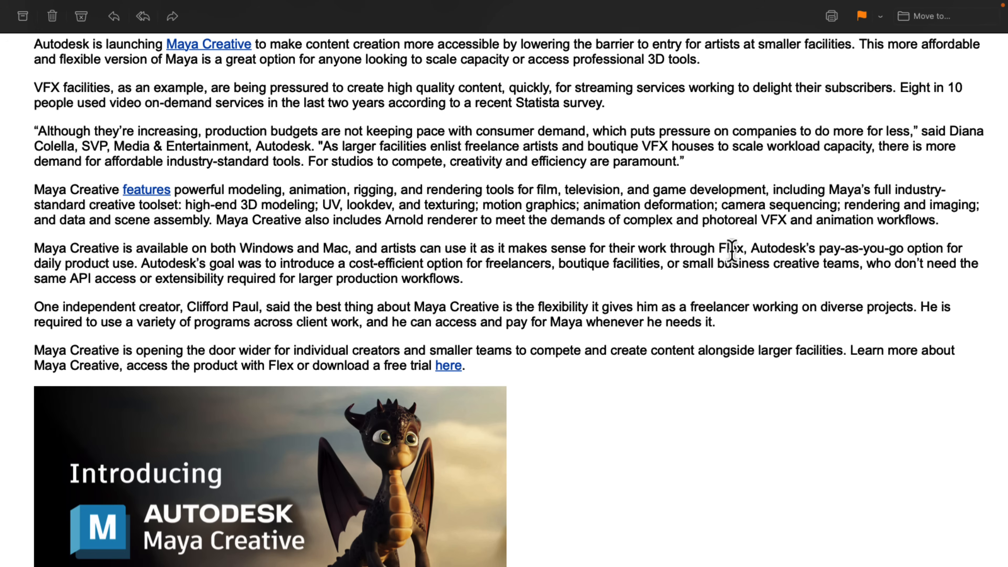
double_click(730, 248)
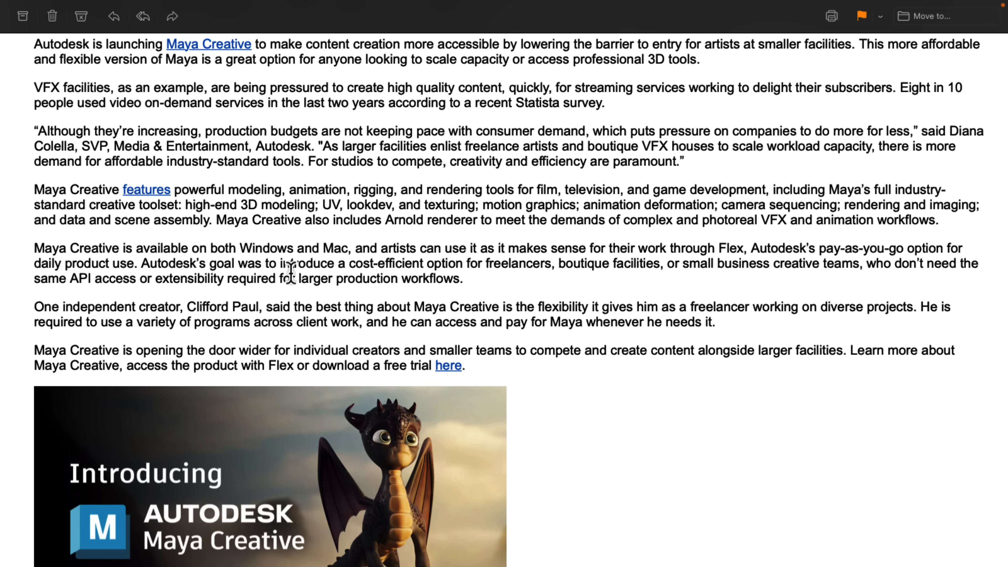
mouse_move(466, 263)
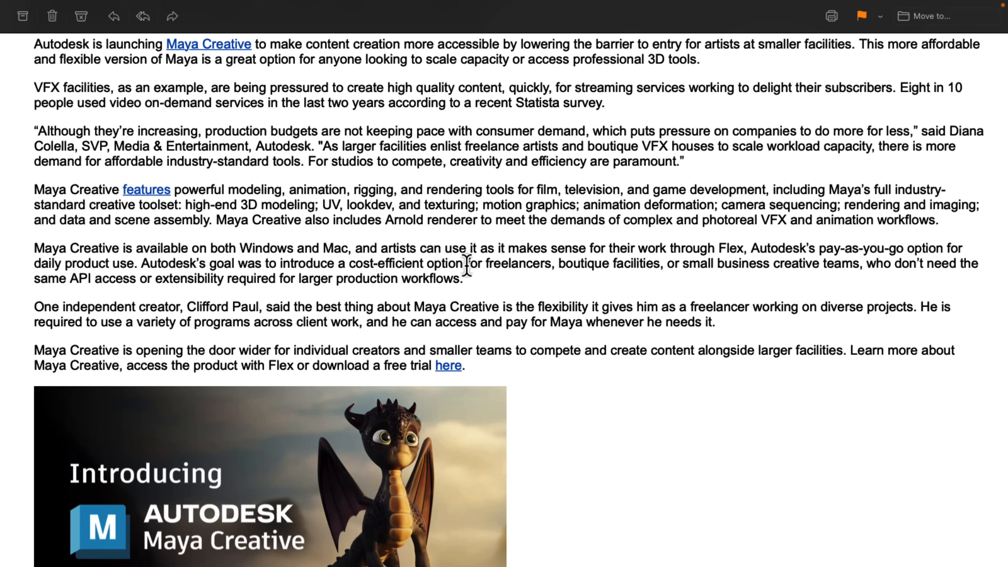
mouse_move(563, 258)
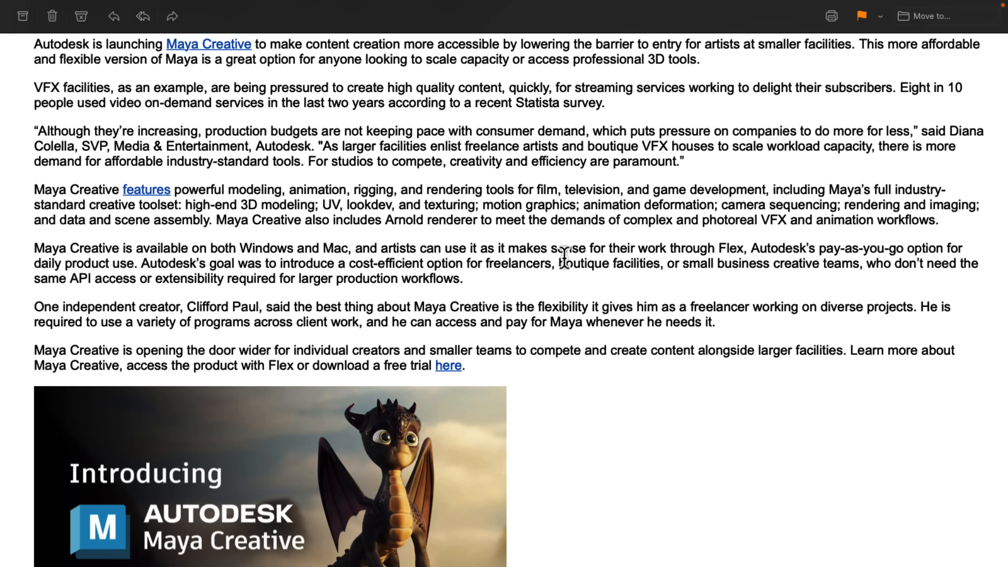
mouse_move(574, 248)
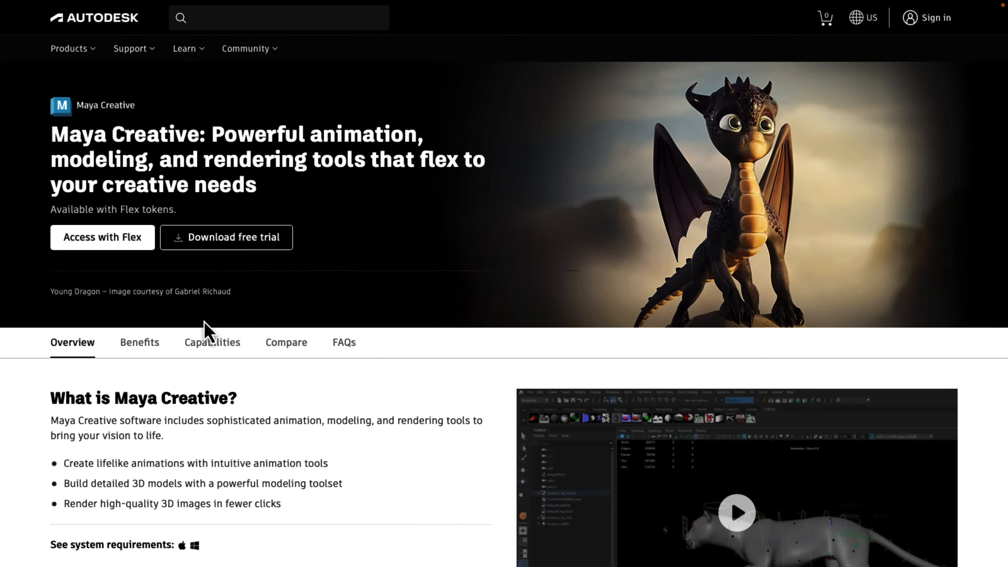
Step: Scroll the Maya Creative page past Overview and Capabilities to the Maya comparison table
scroll("down", 3)
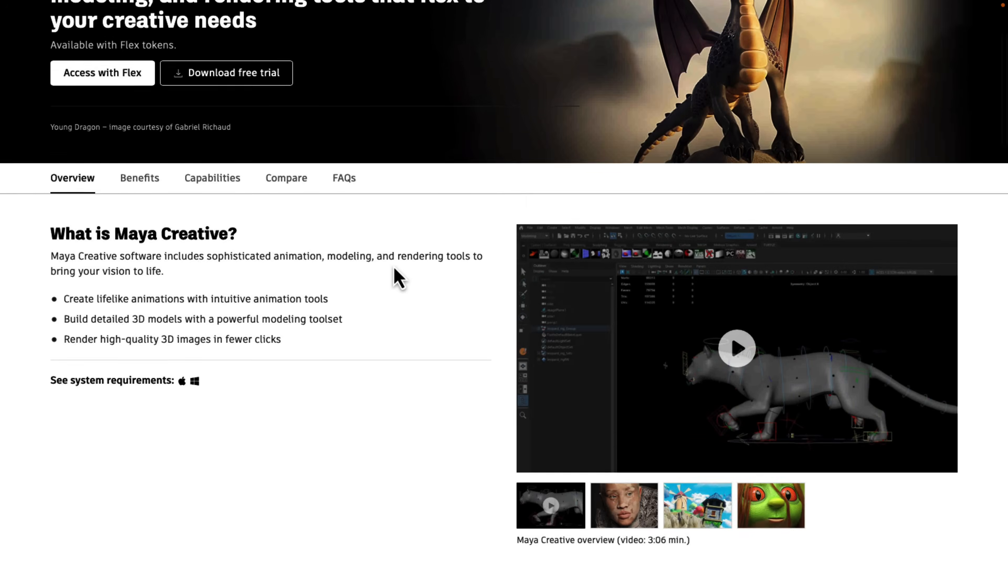
scroll("down", 3)
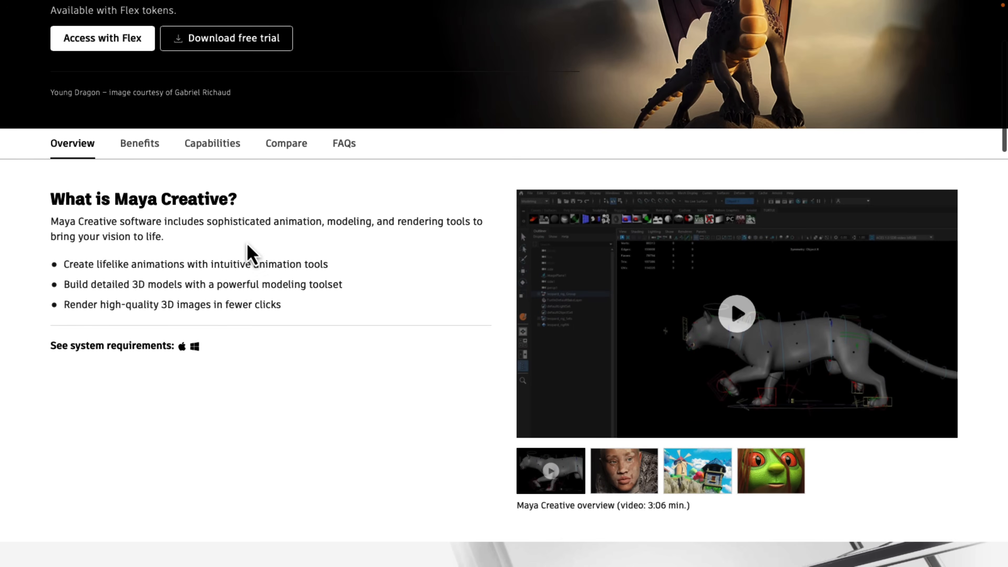
mouse_move(286, 263)
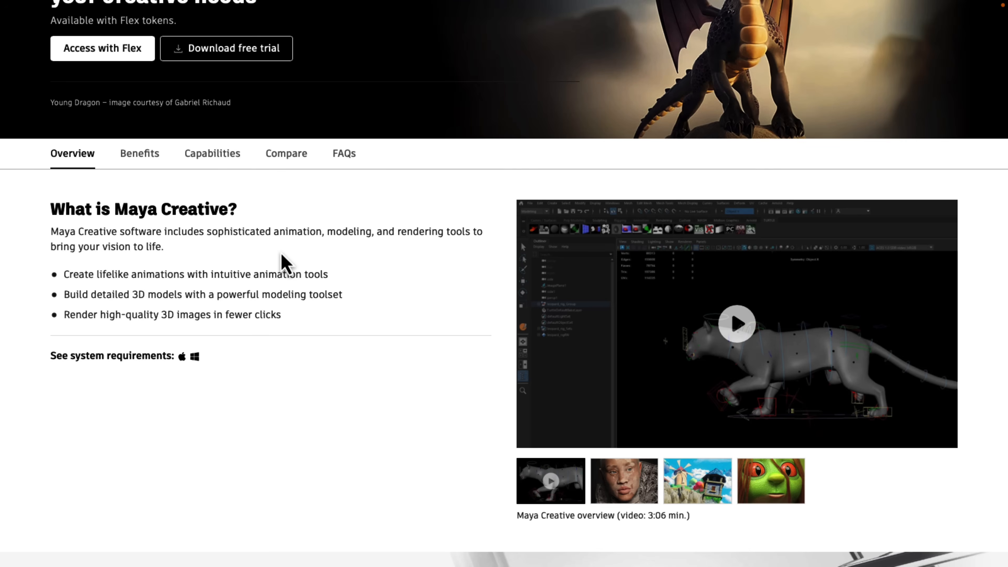
scroll("down", 3)
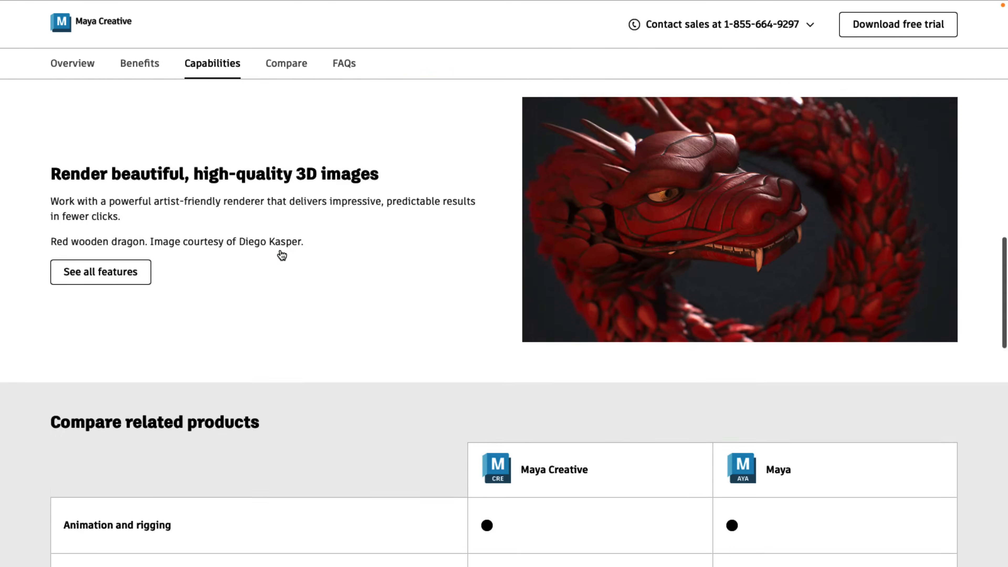
scroll("down", 3)
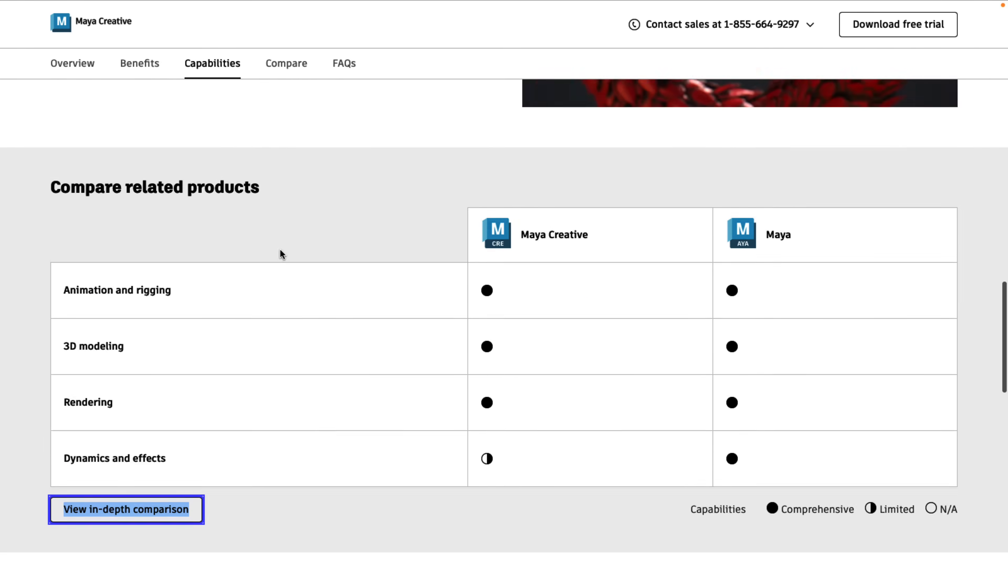
scroll("down", 3)
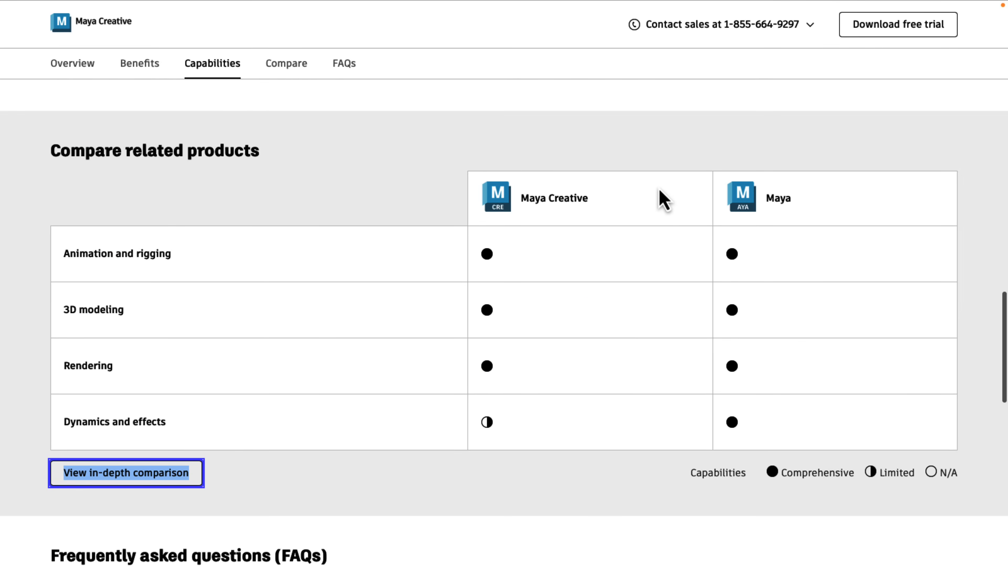
Step: Go to the in-depth Maya vs Maya Creative comparison and read down its feature rows
left_click(126, 474)
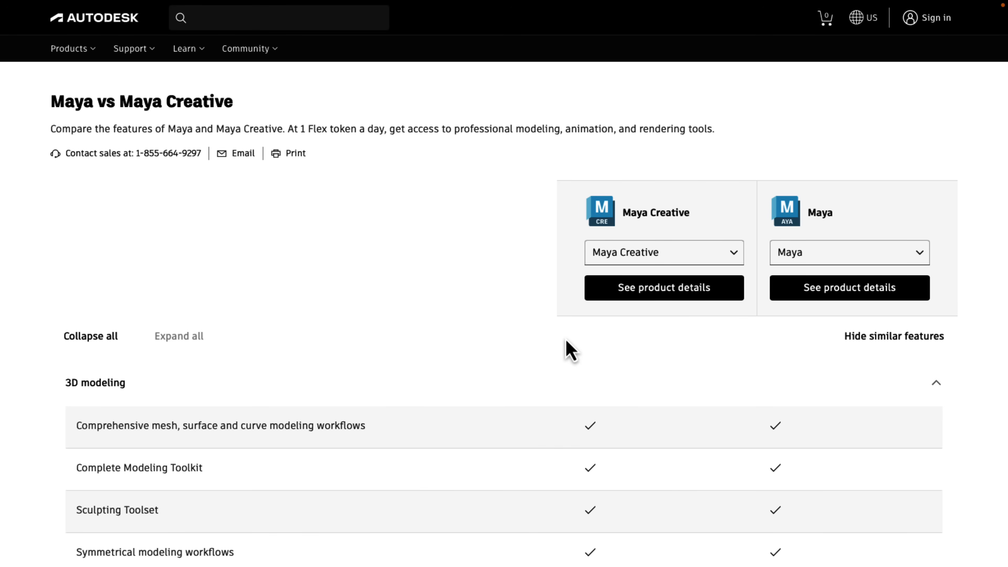
scroll("down", 3)
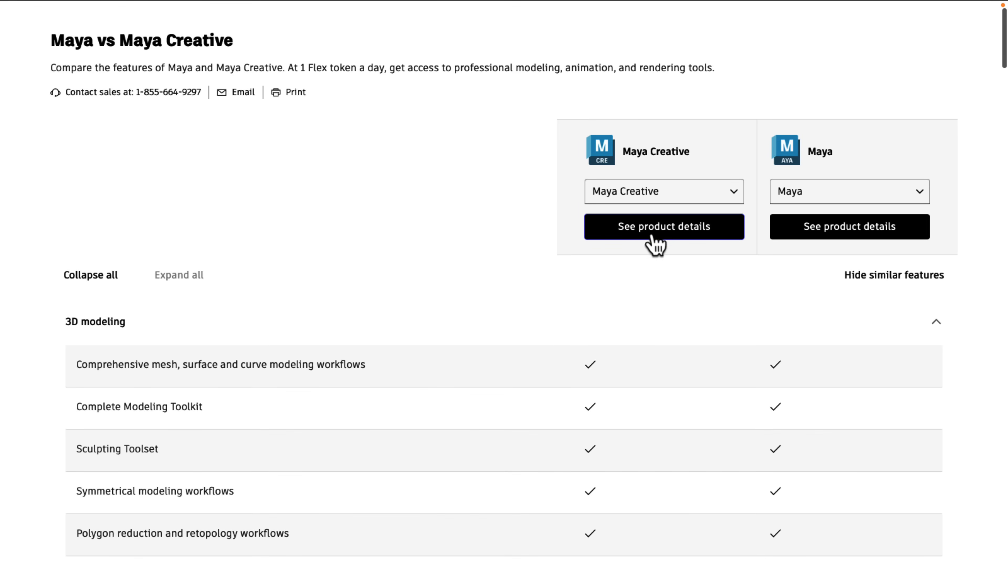
scroll("down", 3)
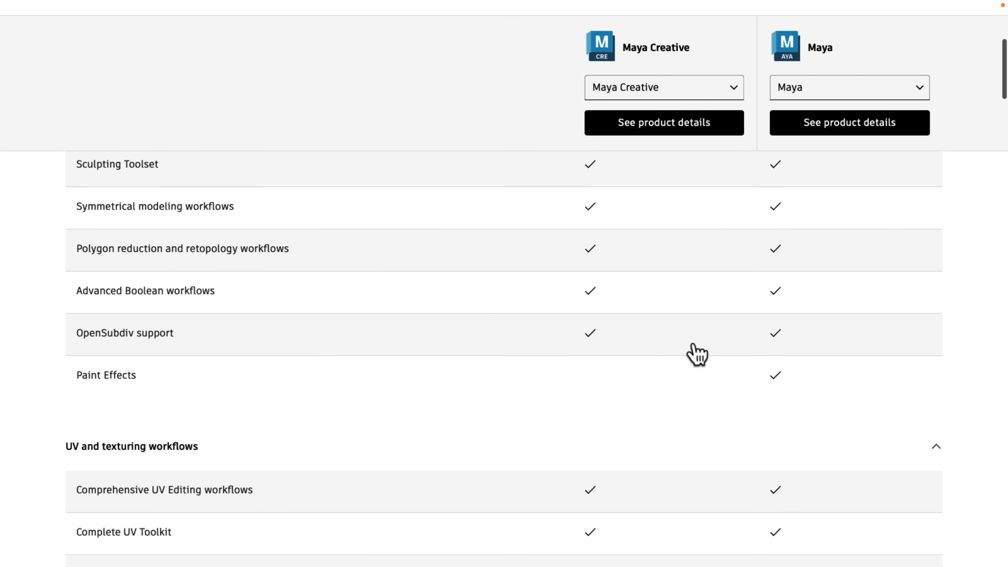
scroll("down", 3)
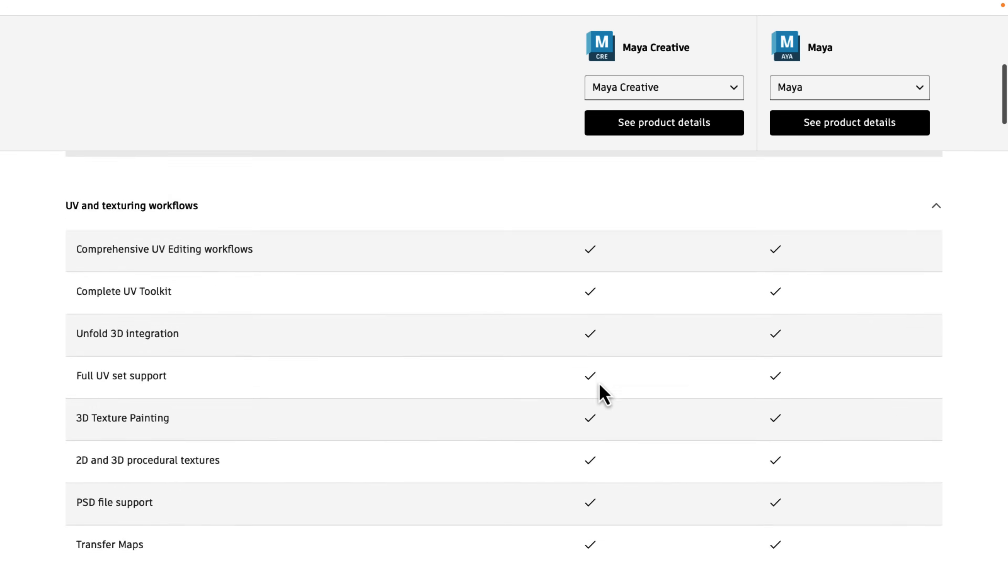
scroll("down", 3)
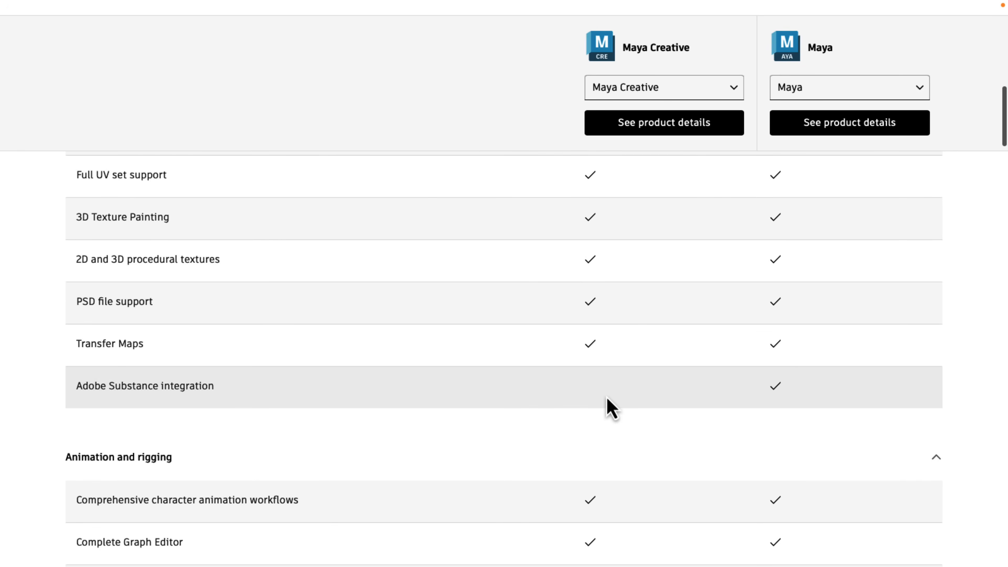
mouse_move(581, 397)
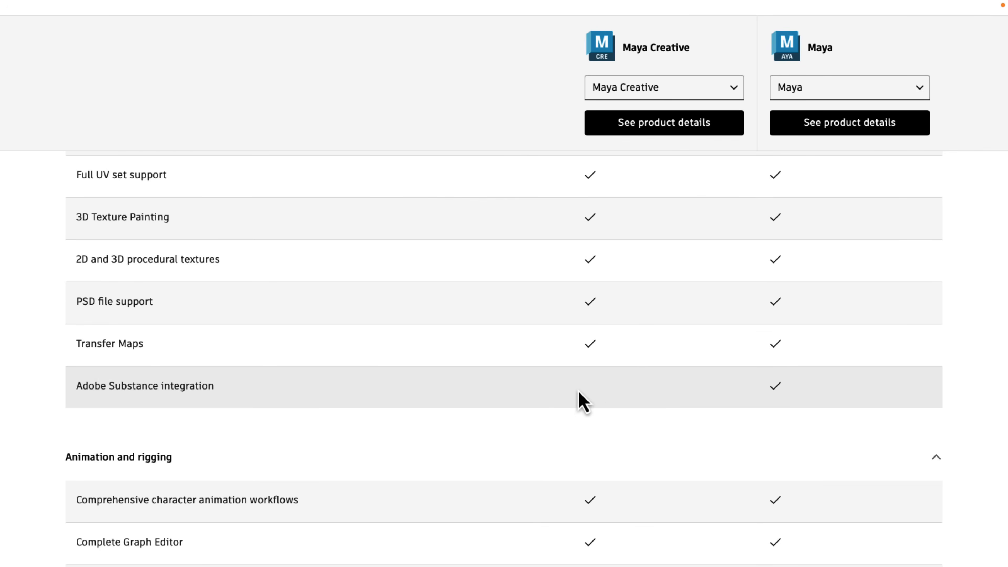
mouse_move(603, 395)
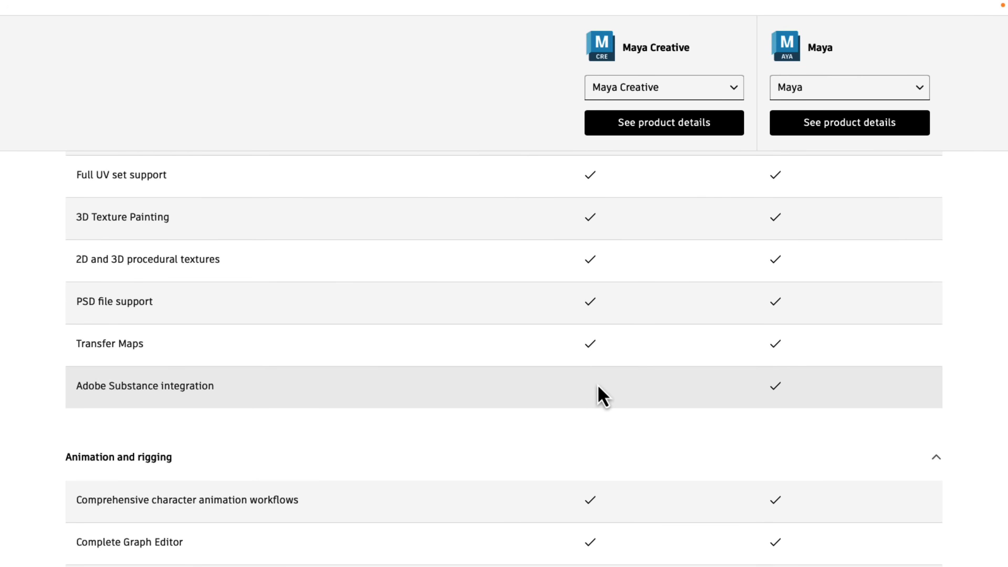
scroll("down", 3)
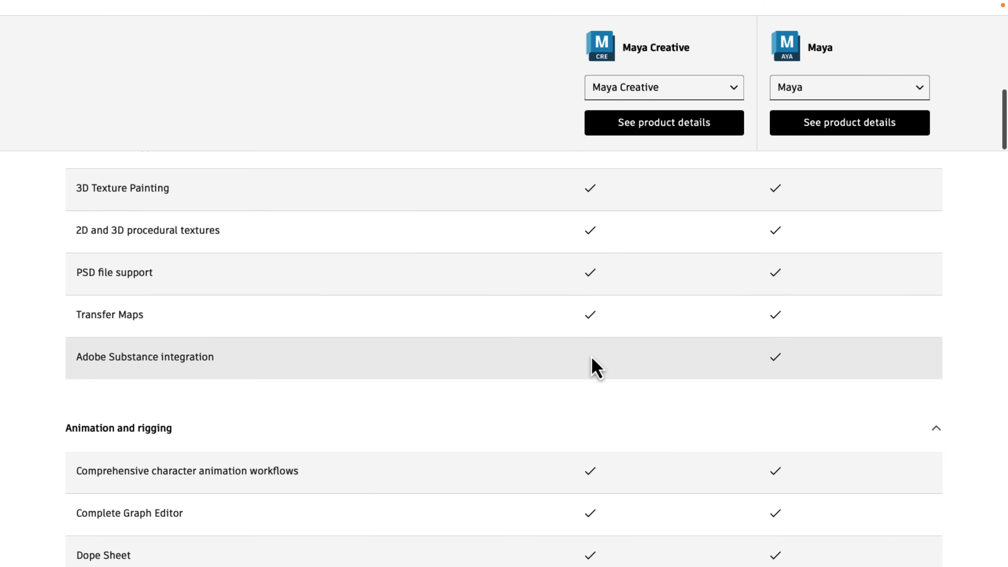
mouse_move(607, 372)
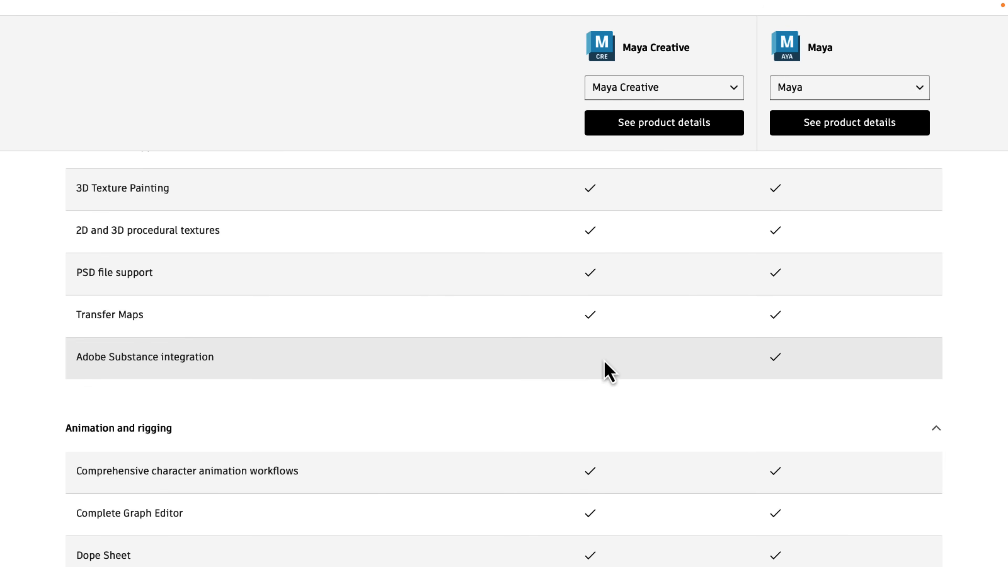
scroll("down", 3)
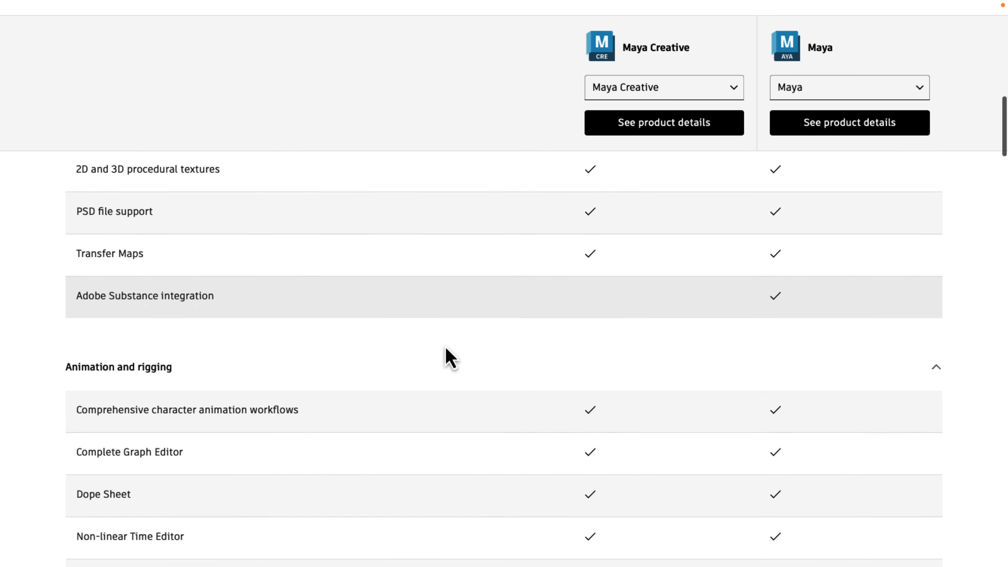
scroll("down", 3)
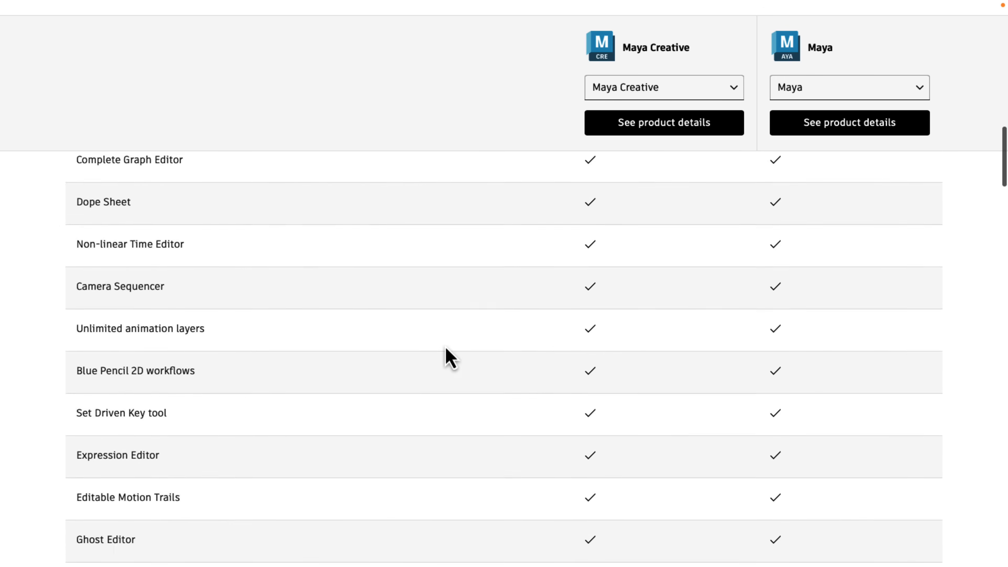
scroll("down", 3)
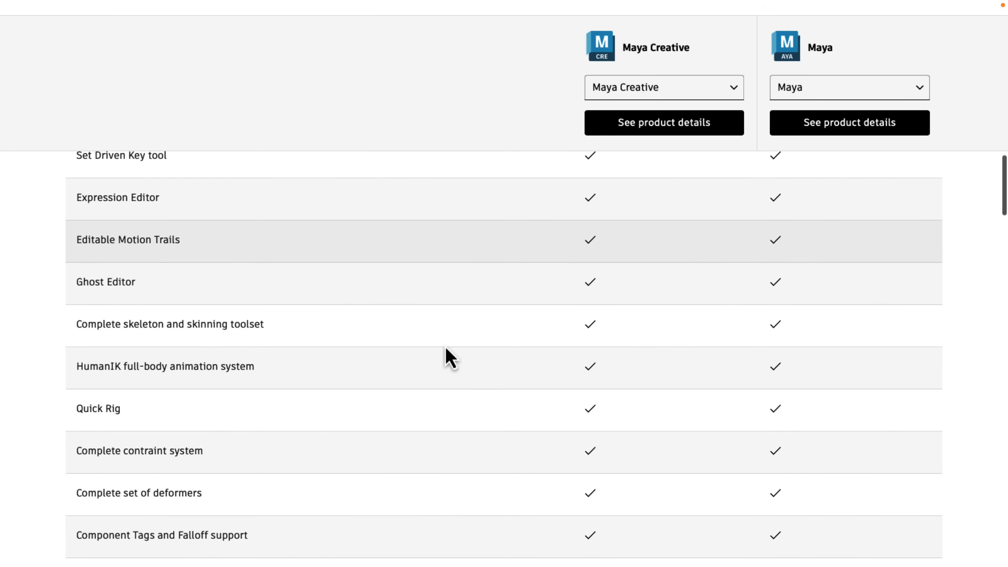
scroll("down", 3)
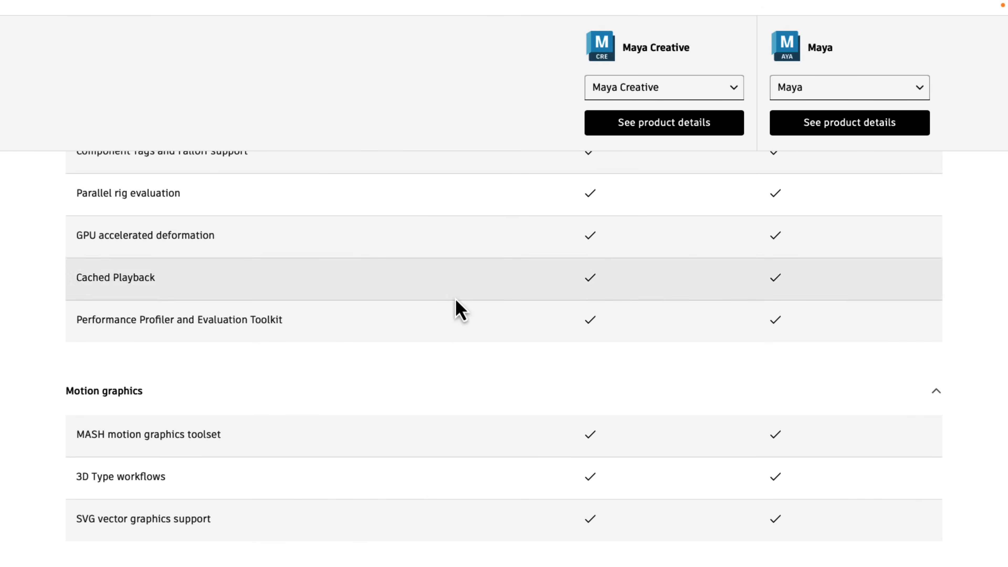
scroll("down", 3)
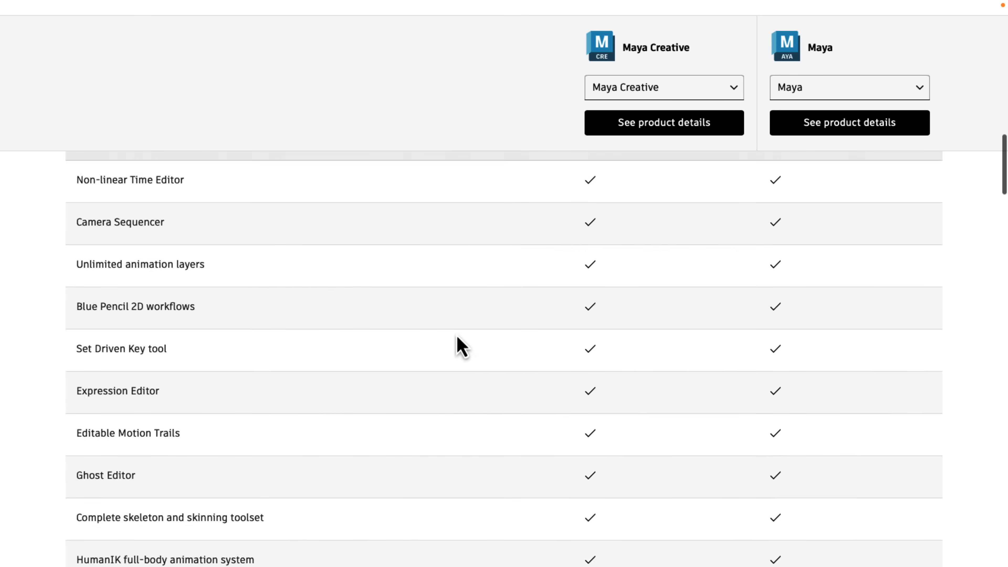
scroll("down", 3)
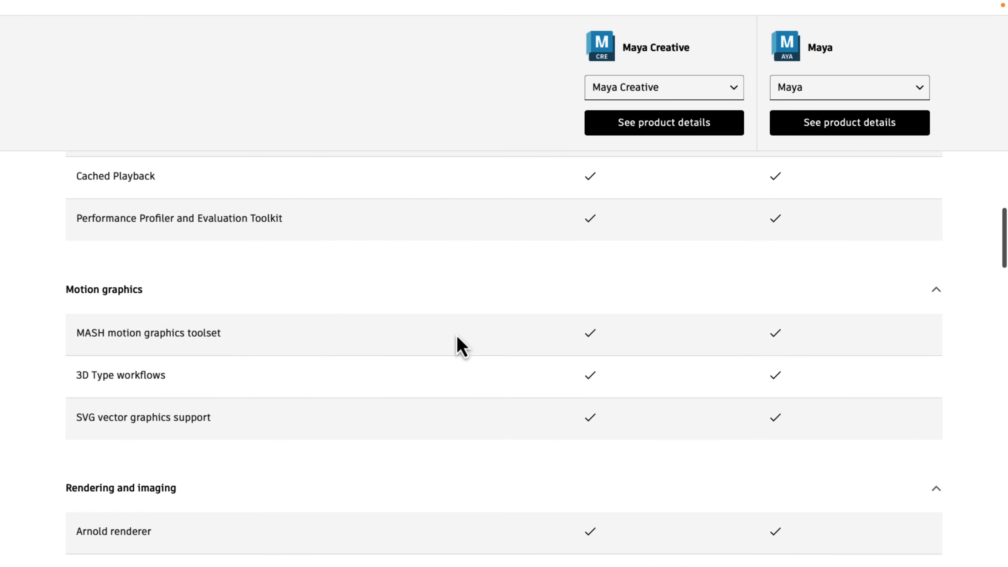
scroll("down", 3)
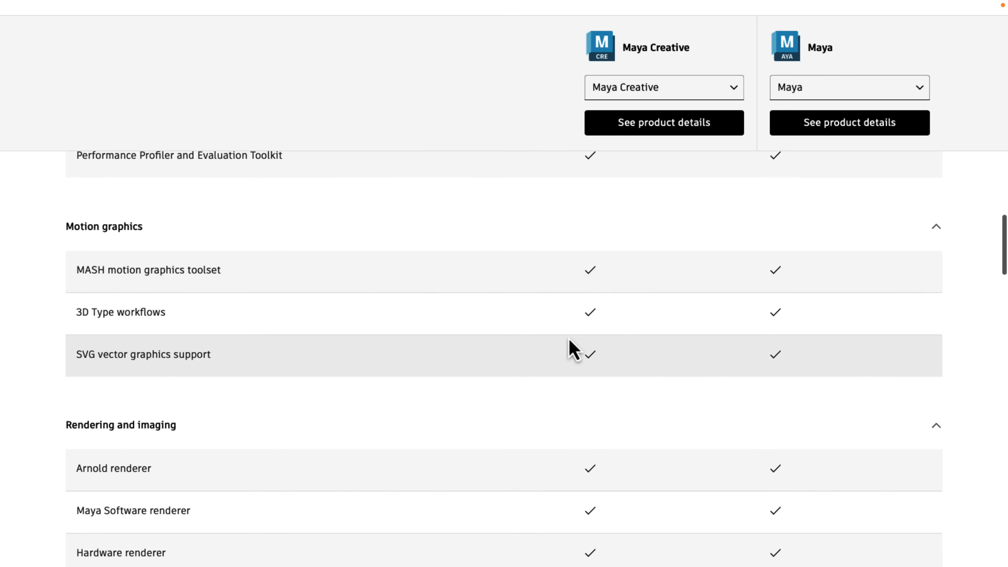
Step: Continue to the OS support rows at the table's end, showing Linux only for Maya
scroll("down", 3)
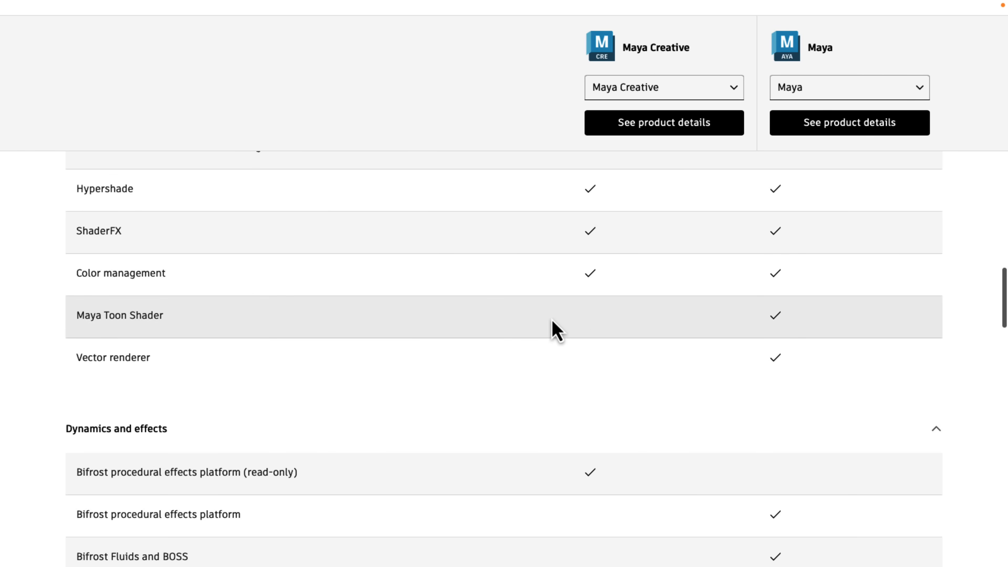
scroll("down", 3)
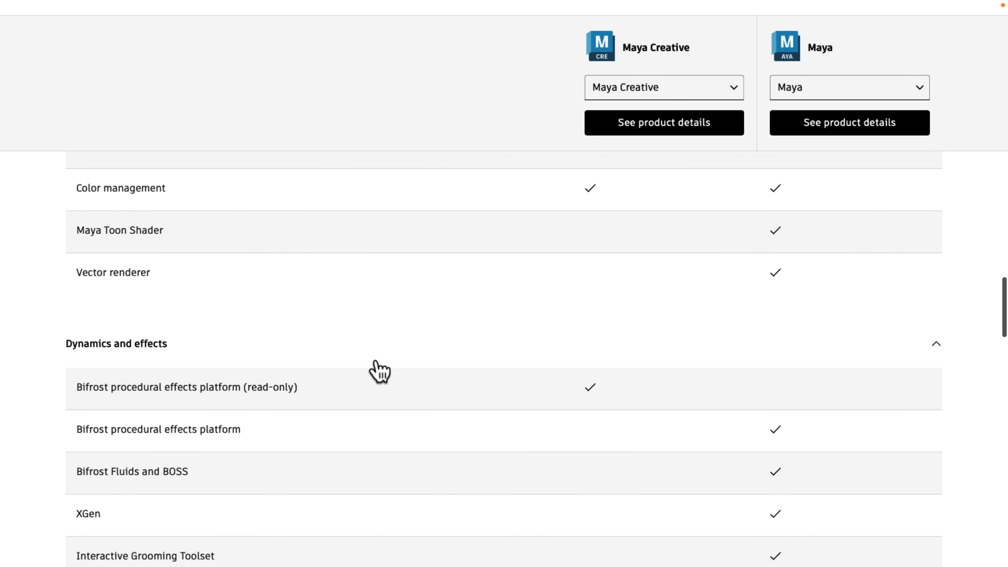
scroll("down", 3)
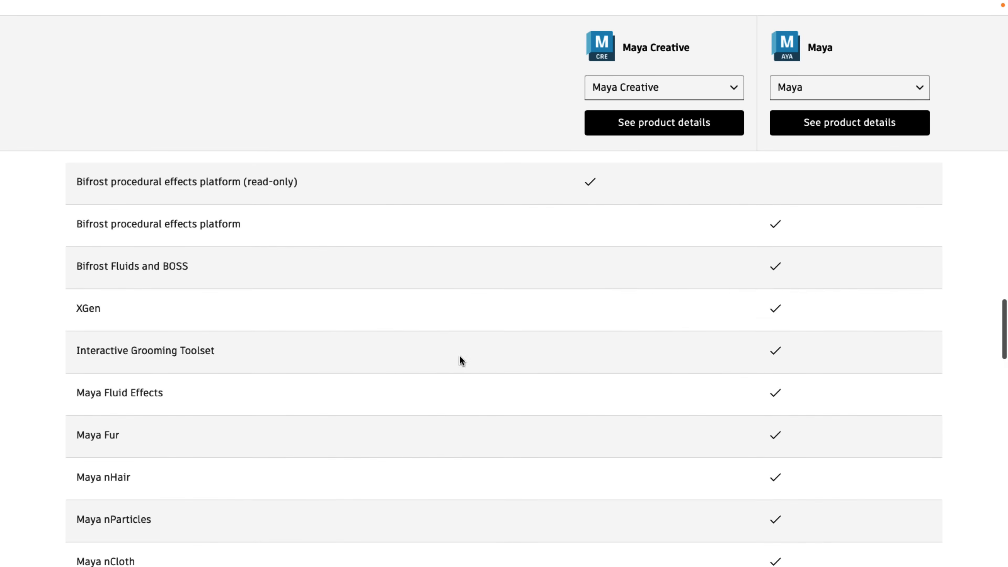
mouse_move(537, 205)
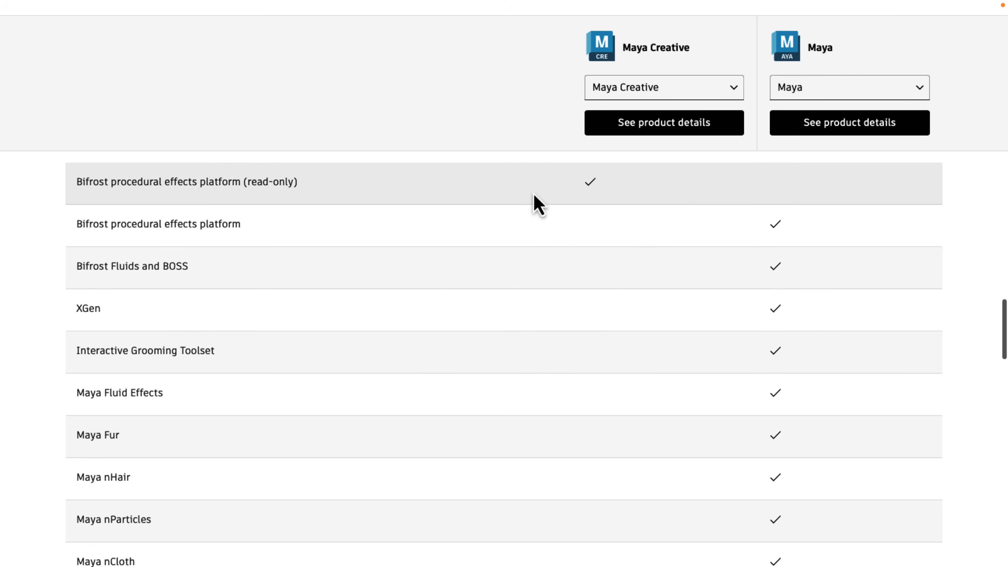
mouse_move(596, 199)
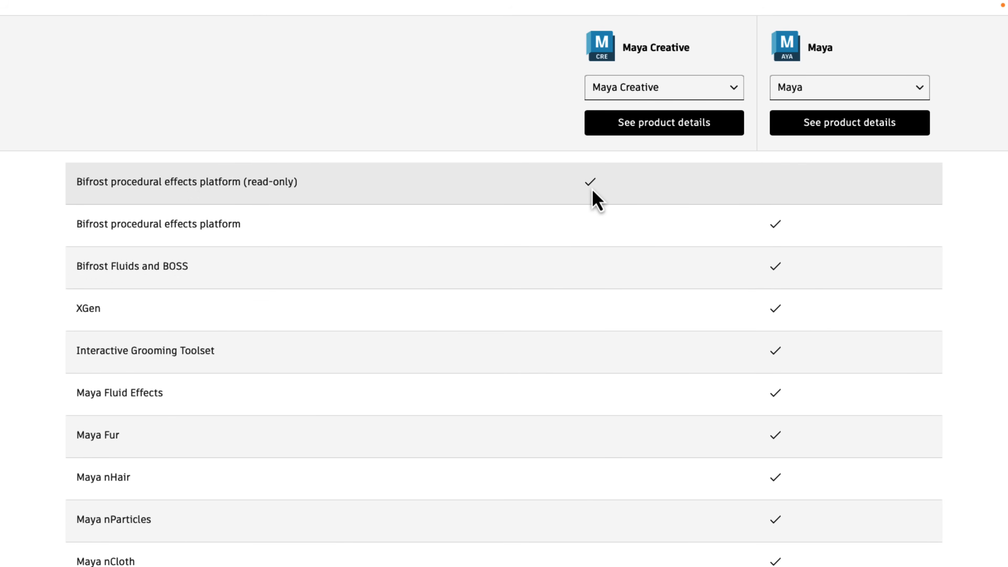
mouse_move(679, 200)
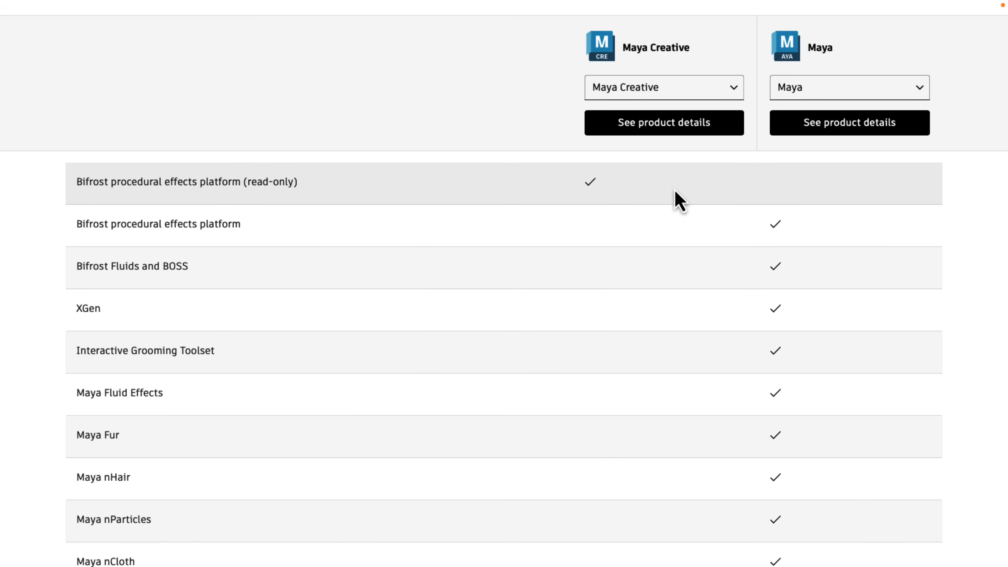
scroll("down", 3)
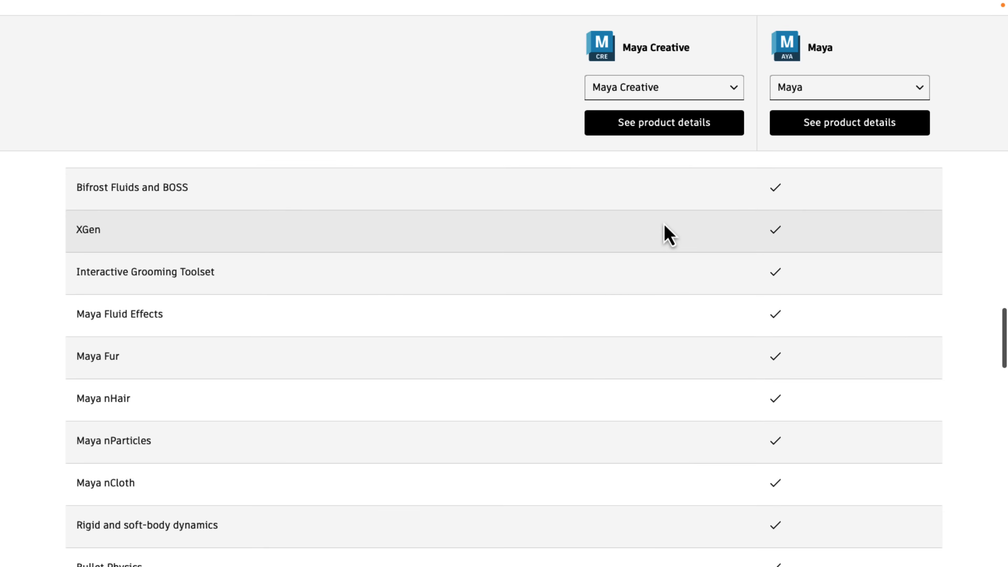
scroll("down", 3)
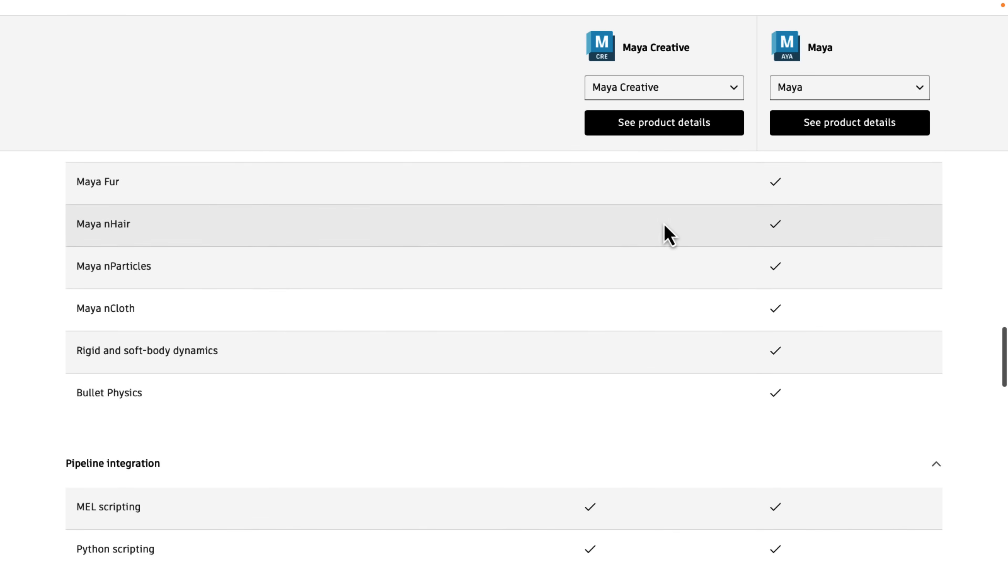
scroll("down", 3)
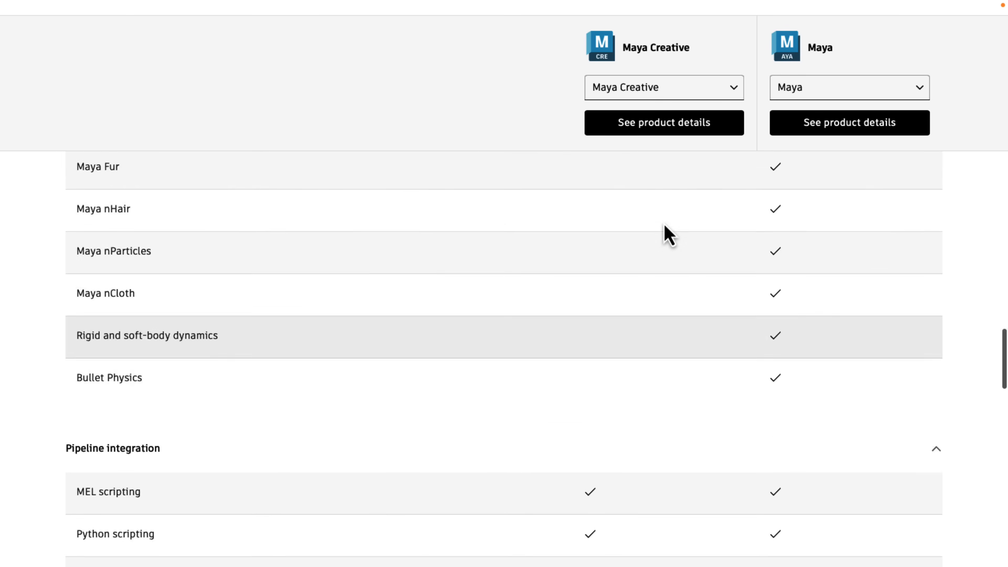
scroll("up", 3)
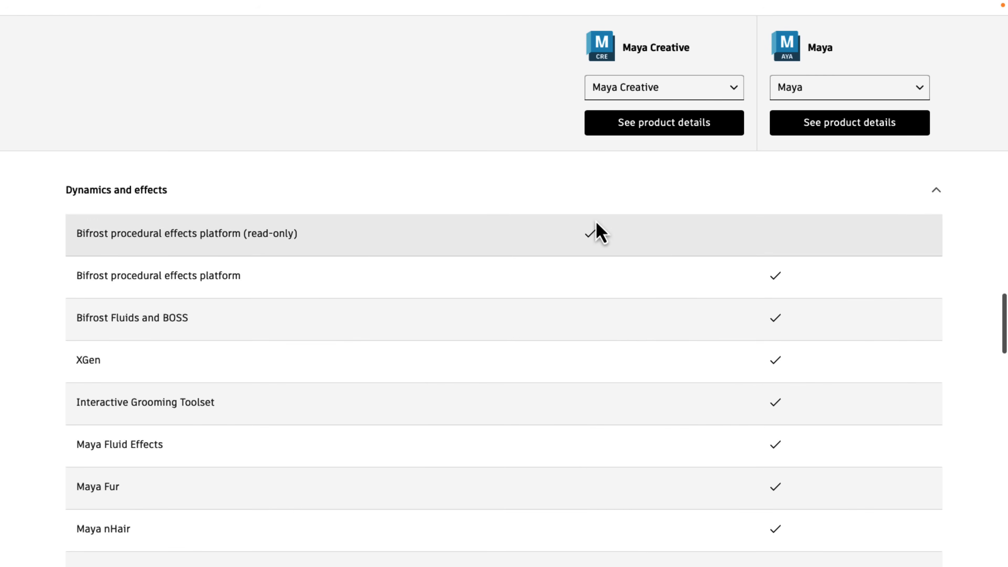
scroll("down", 3)
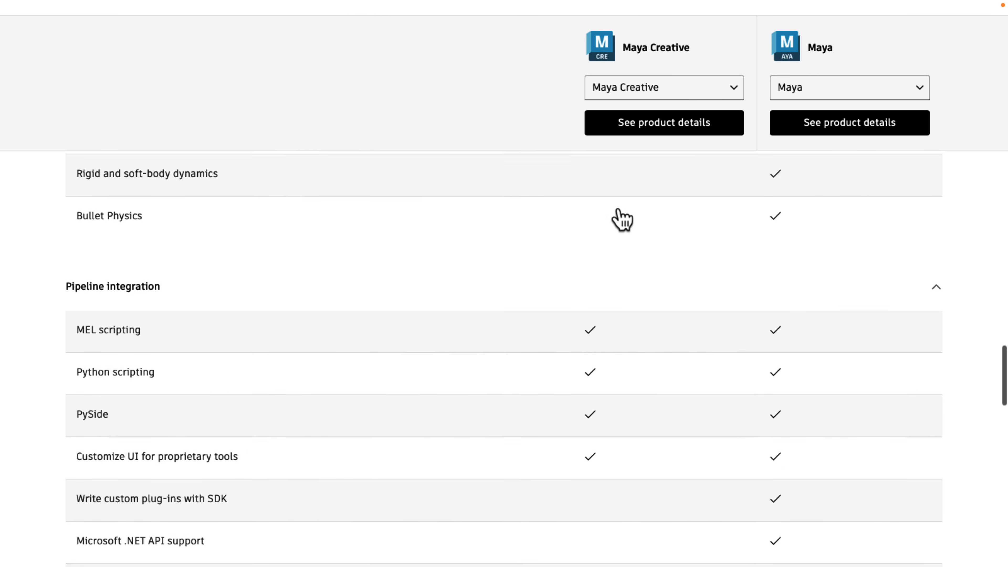
scroll("down", 3)
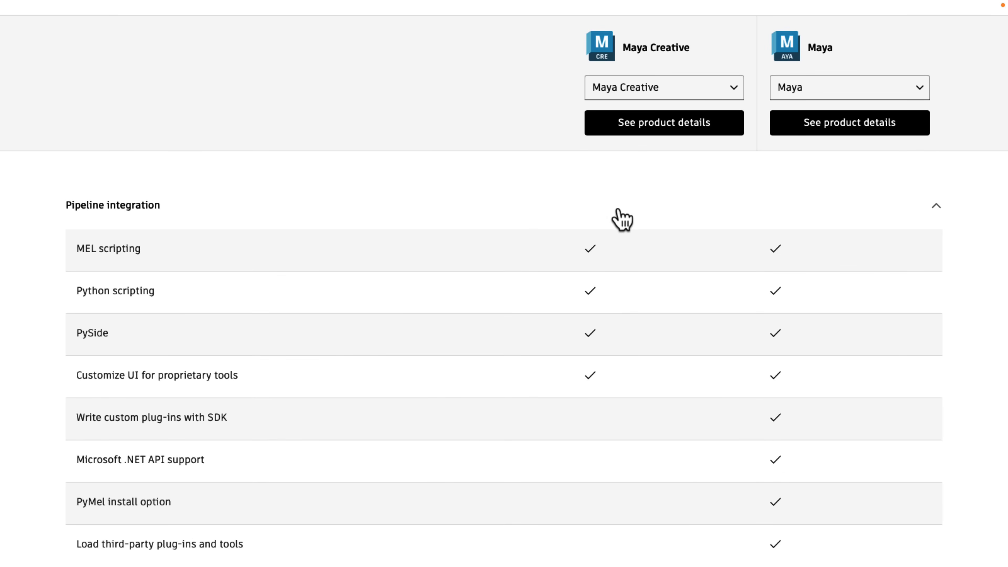
mouse_move(414, 303)
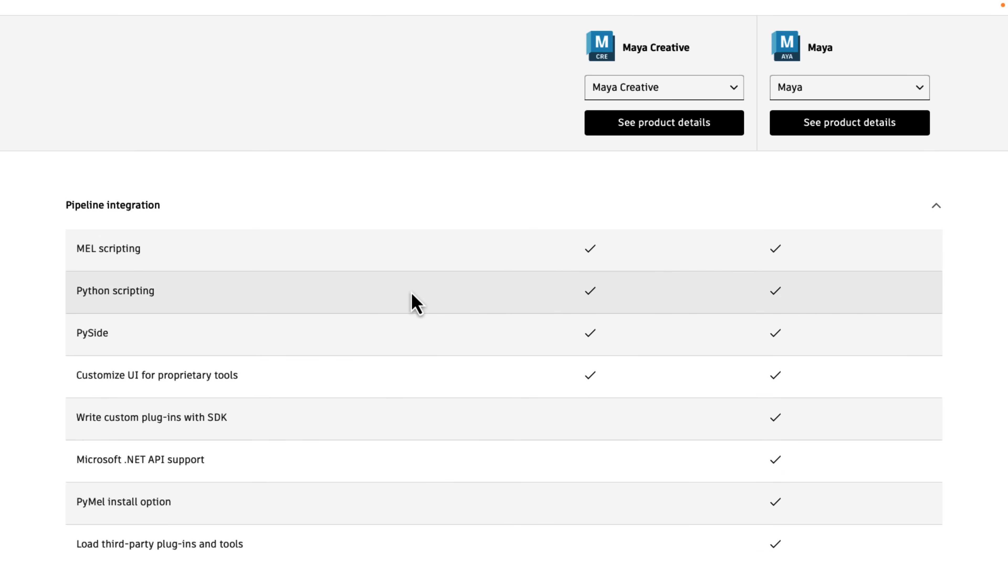
mouse_move(505, 338)
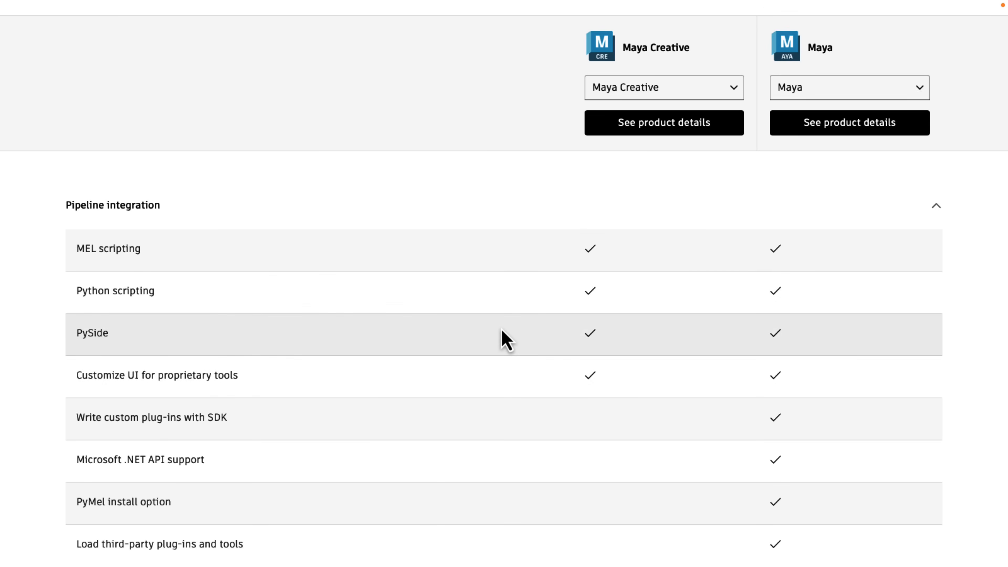
scroll("down", 3)
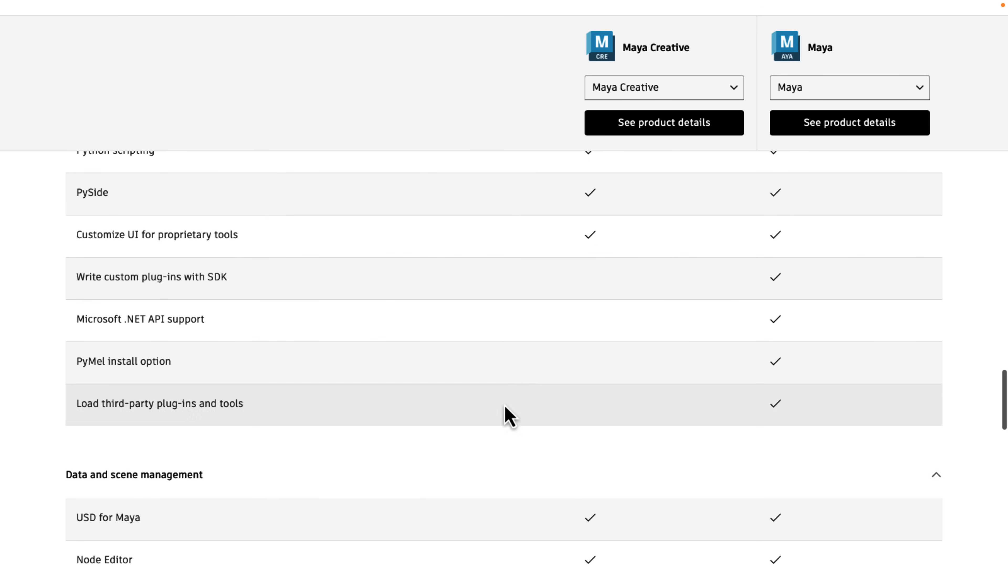
mouse_move(561, 336)
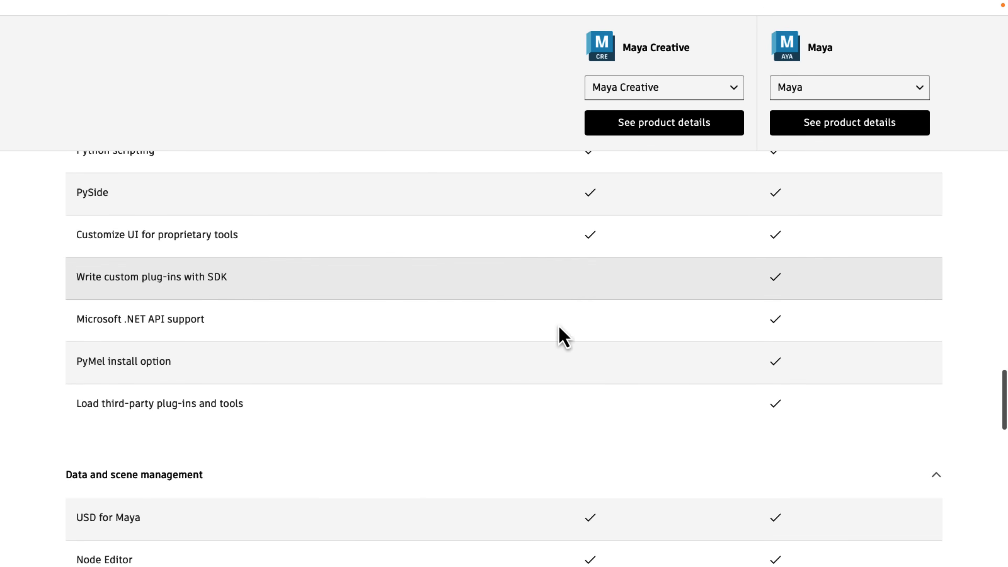
scroll("down", 3)
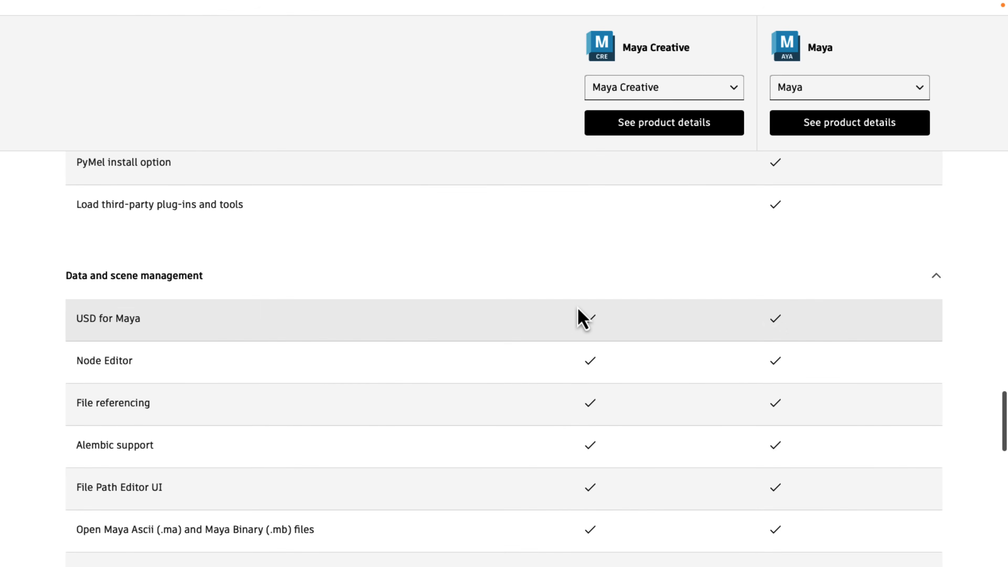
scroll("down", 3)
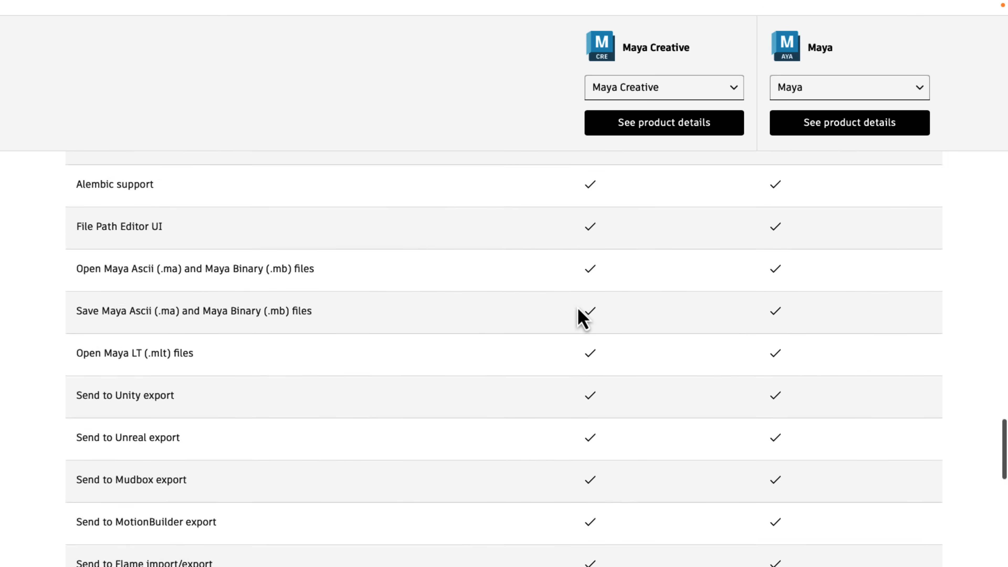
scroll("down", 3)
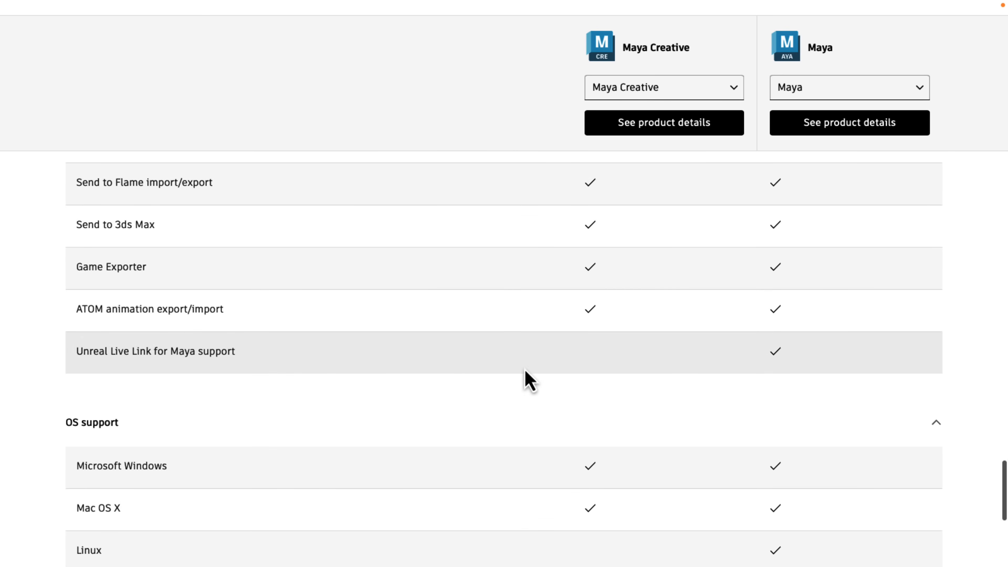
mouse_move(536, 376)
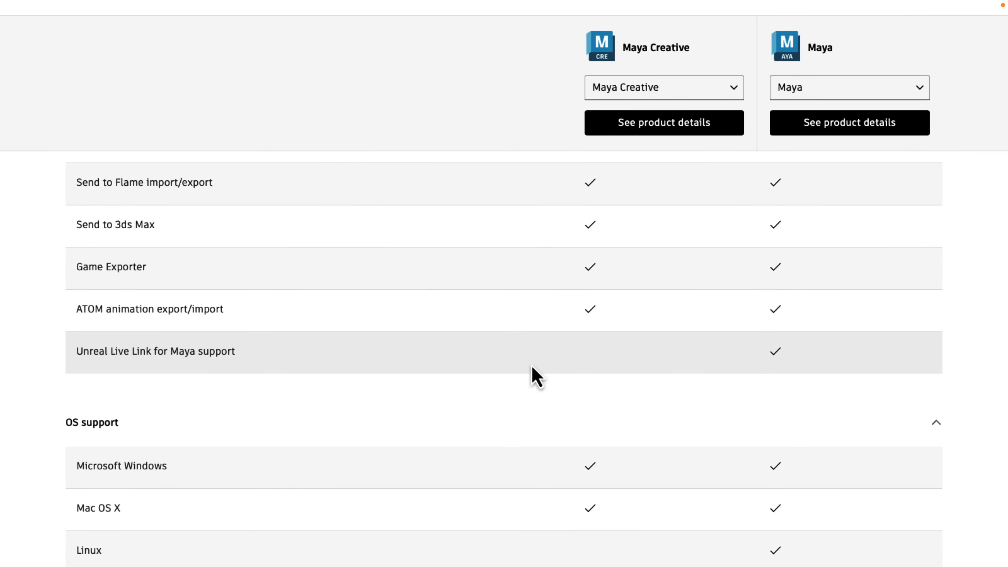
mouse_move(628, 360)
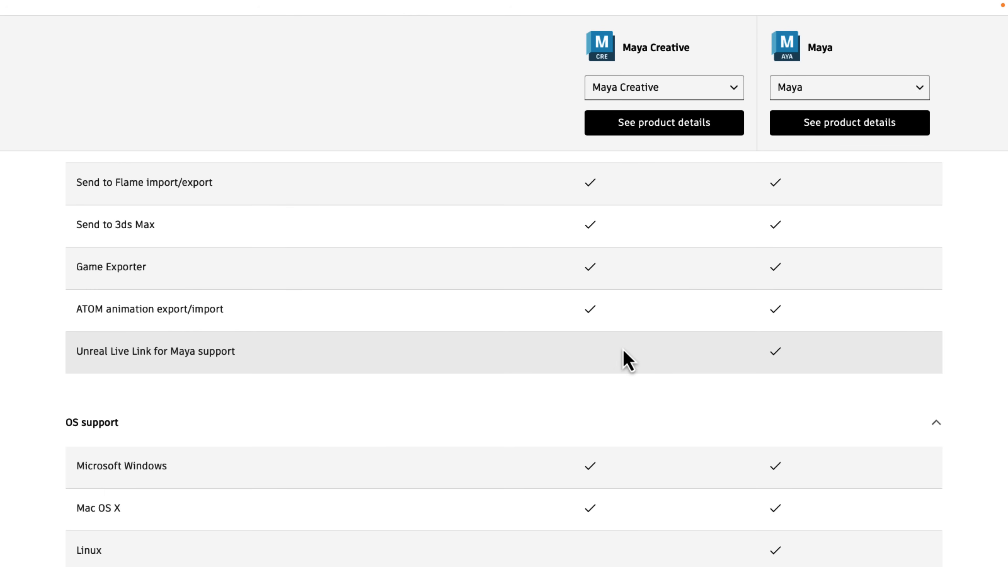
scroll("down", 3)
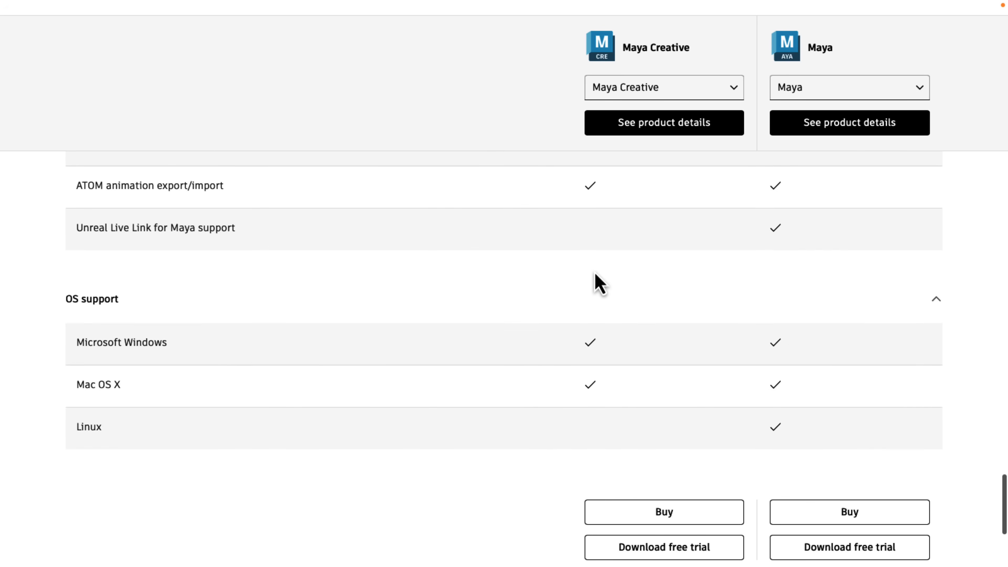
mouse_move(593, 232)
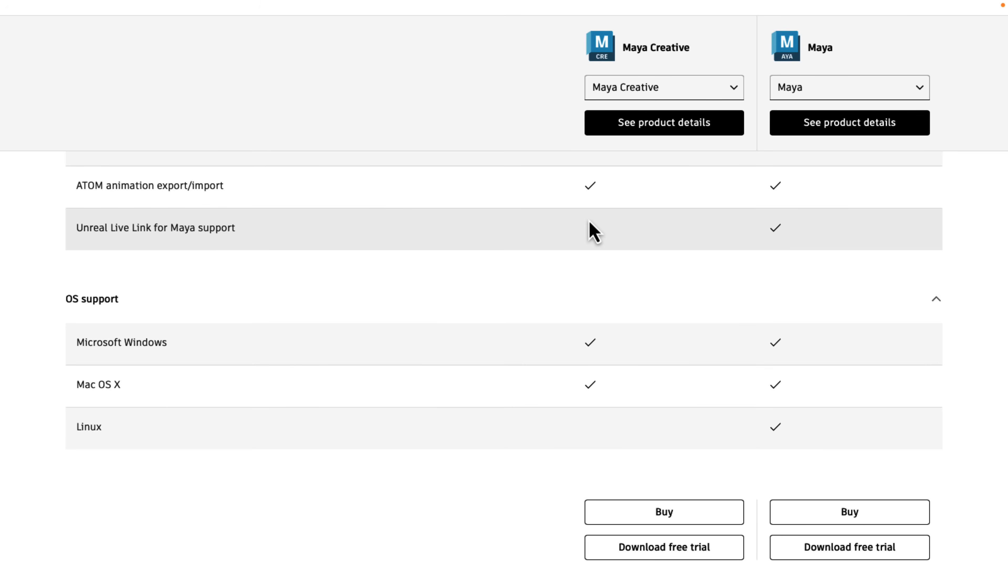
mouse_move(479, 218)
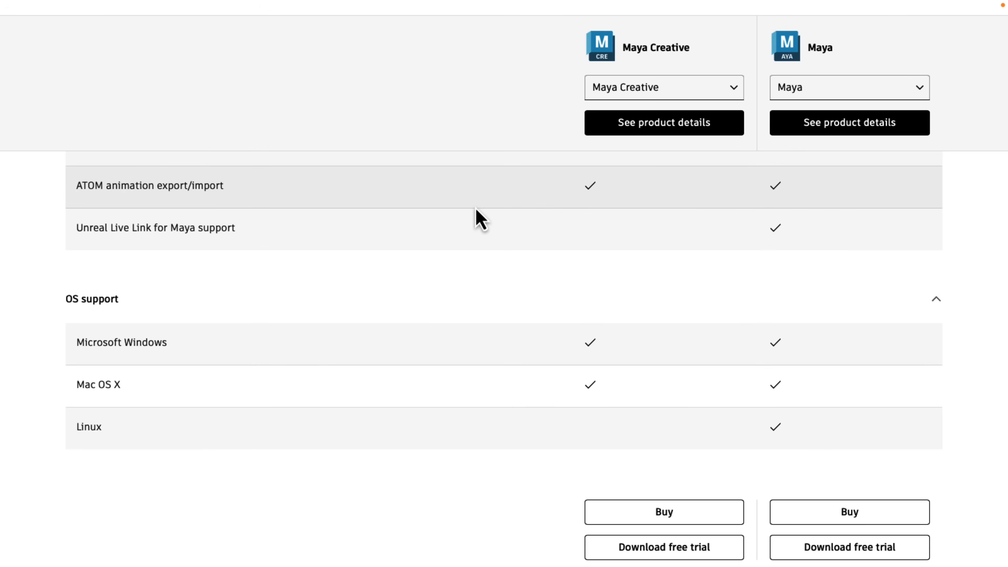
mouse_move(667, 441)
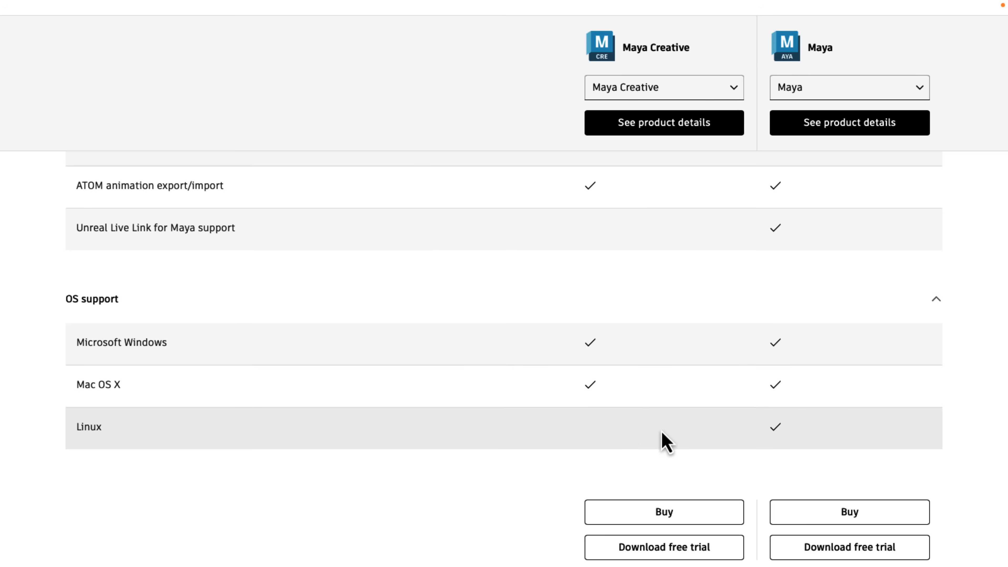
mouse_move(599, 441)
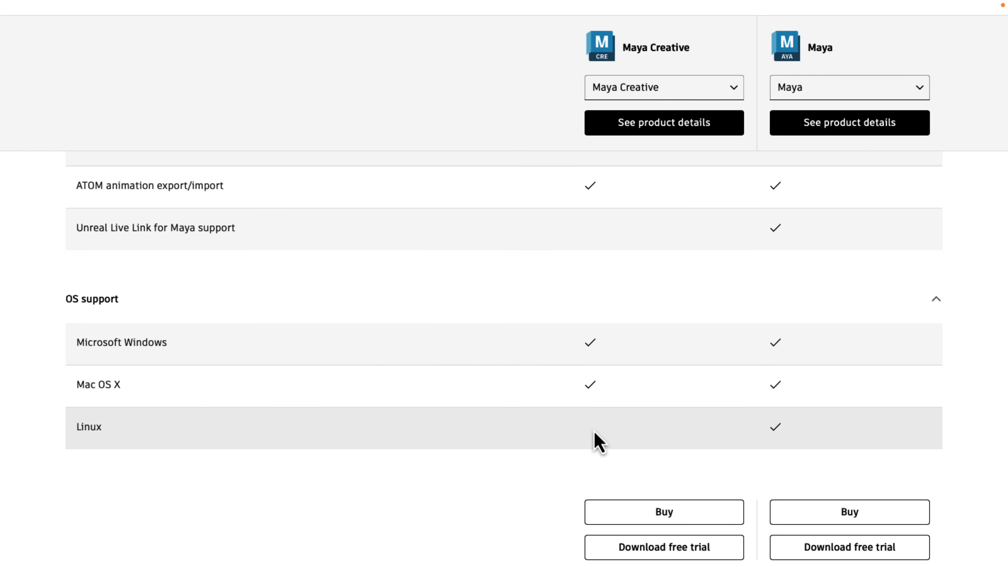
mouse_move(724, 438)
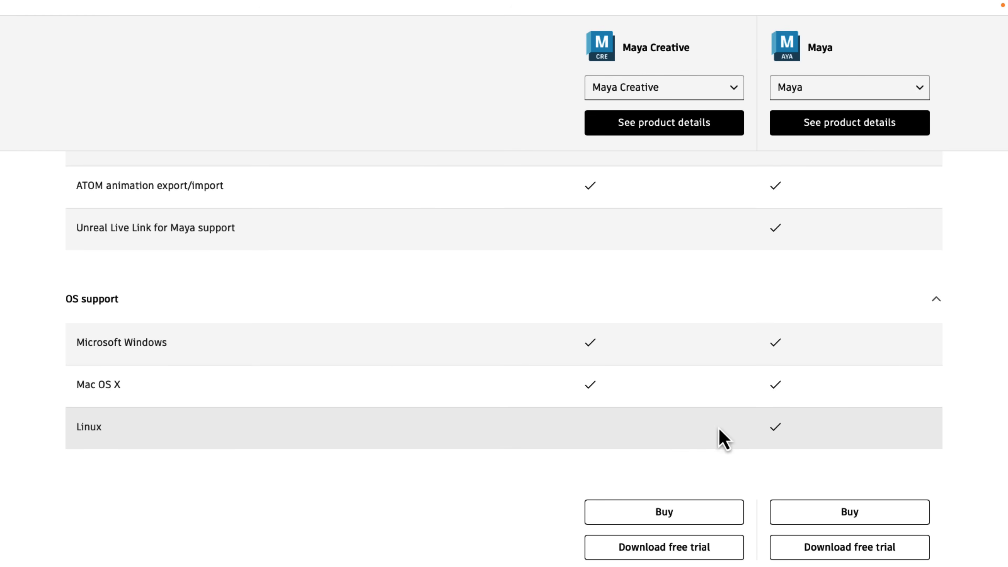
mouse_move(618, 423)
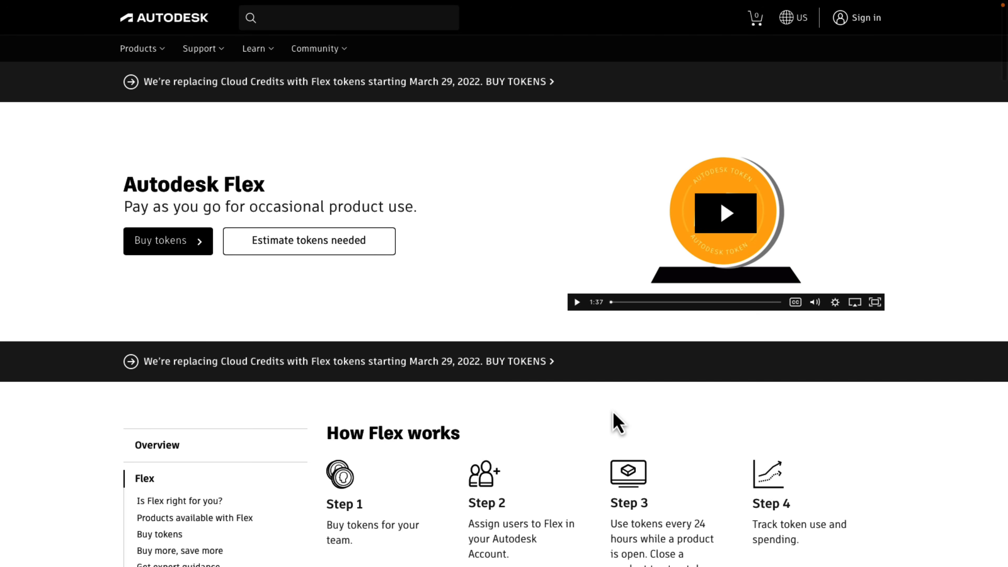
mouse_move(533, 316)
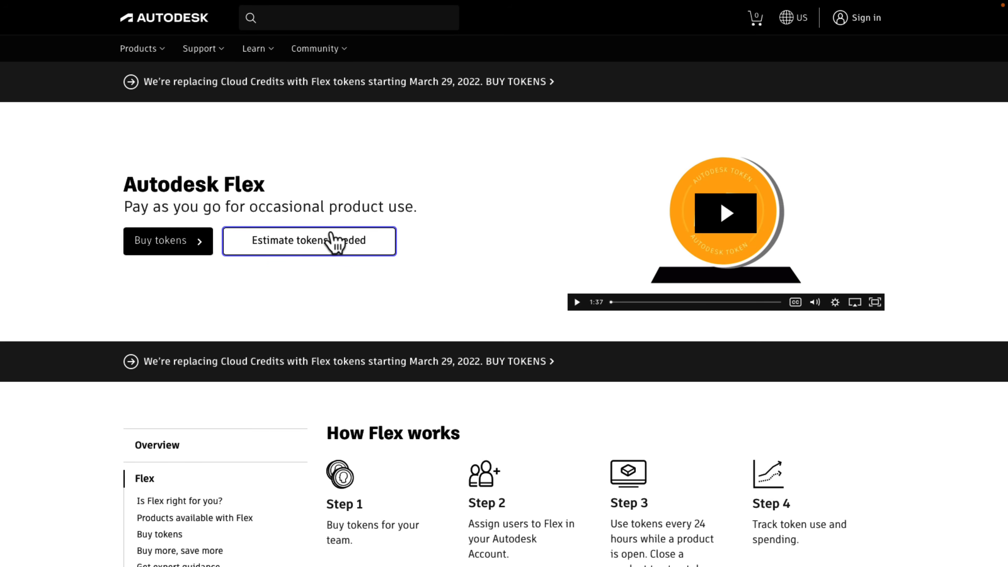
mouse_move(303, 241)
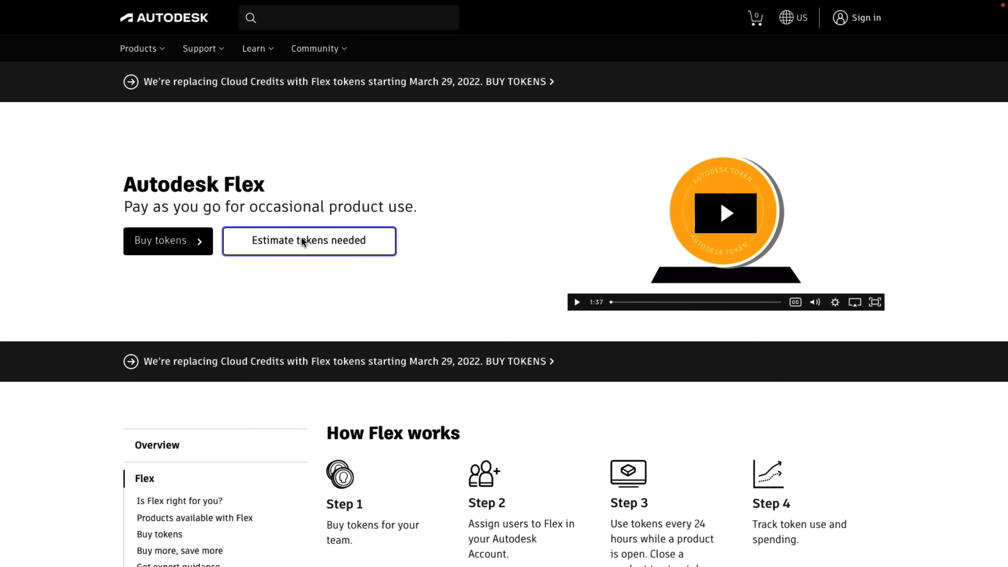
Step: Start the Flex token estimator, search 'maya' and add Maya as the product to estimate
left_click(309, 240)
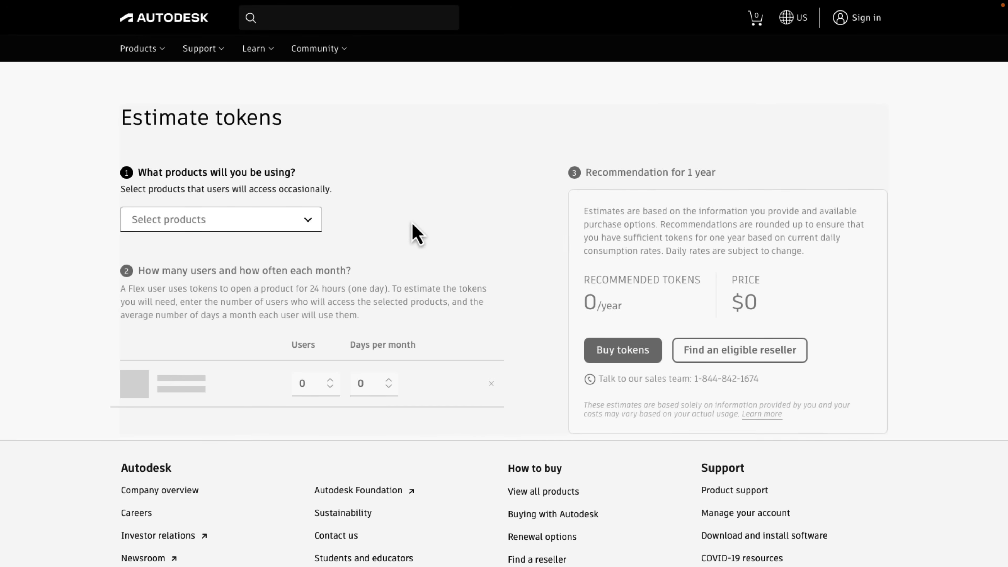
mouse_move(466, 231)
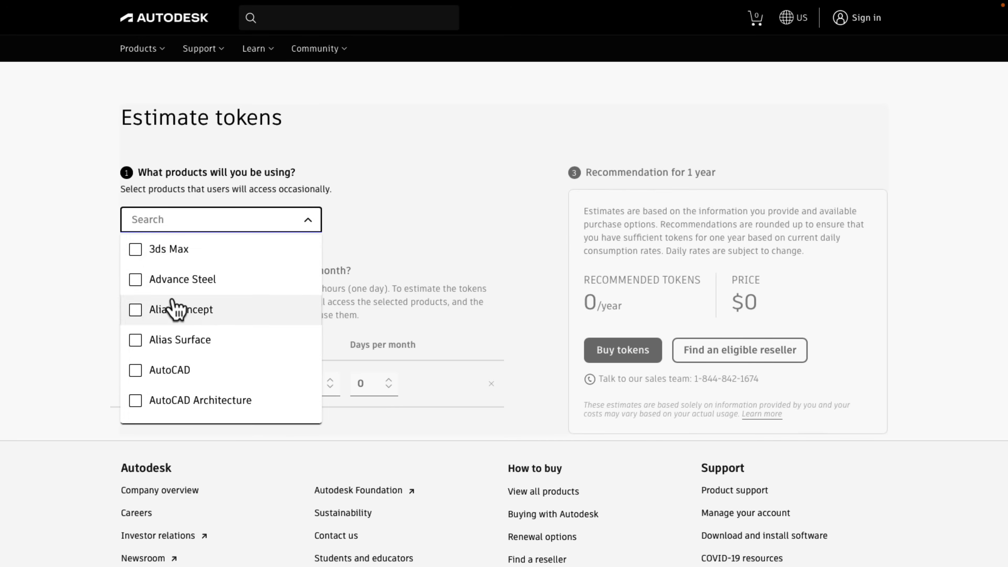
mouse_move(141, 266)
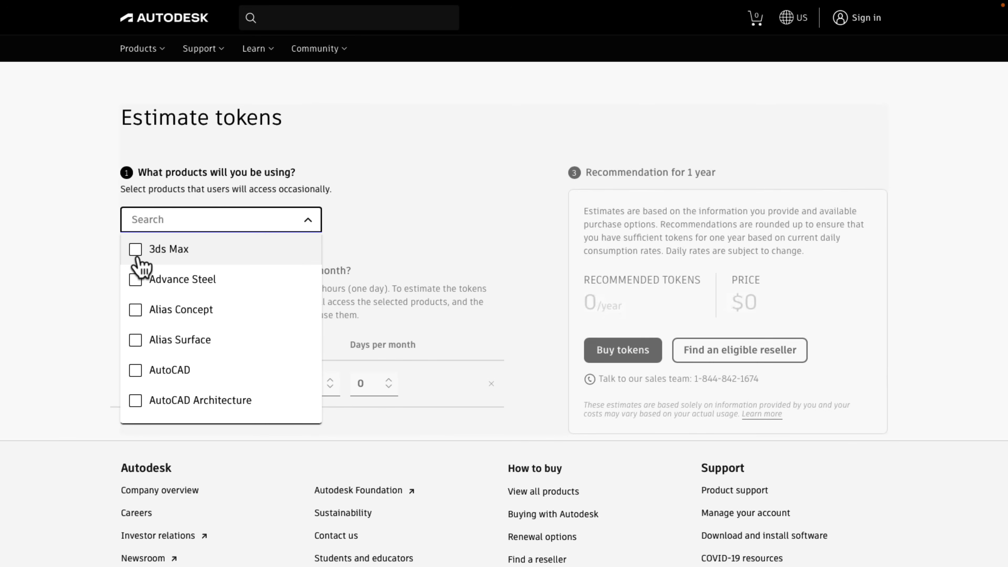
type("maya")
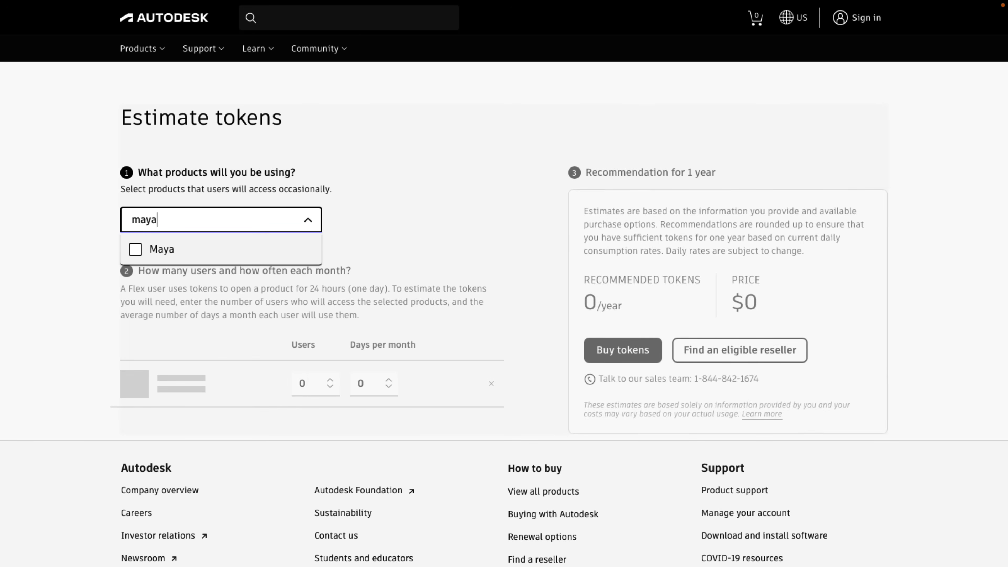
left_click(135, 249)
type("15")
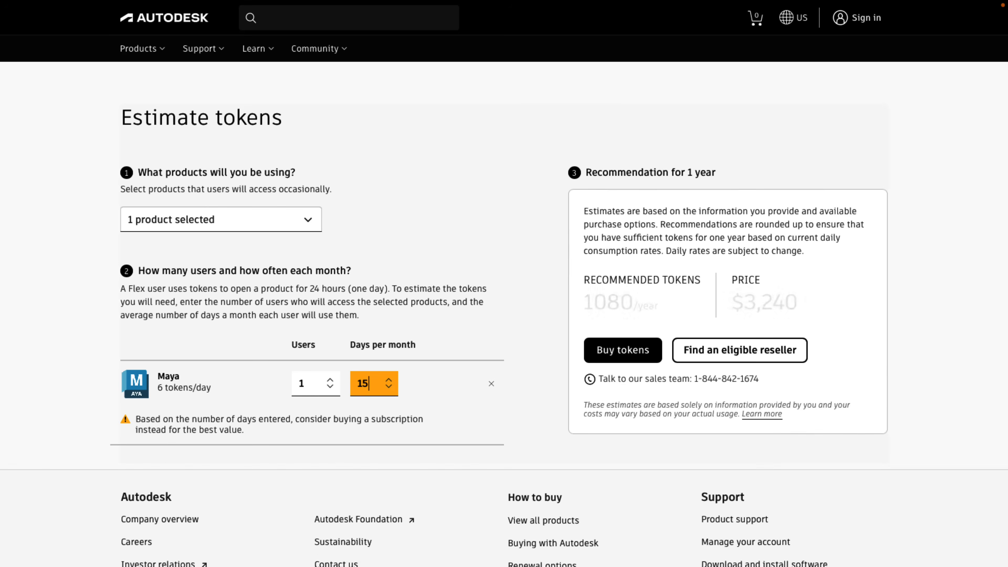
Step: Bring Maya's Days per month field and recommended tokens into view in the estimator
scroll("down", 3)
type("6")
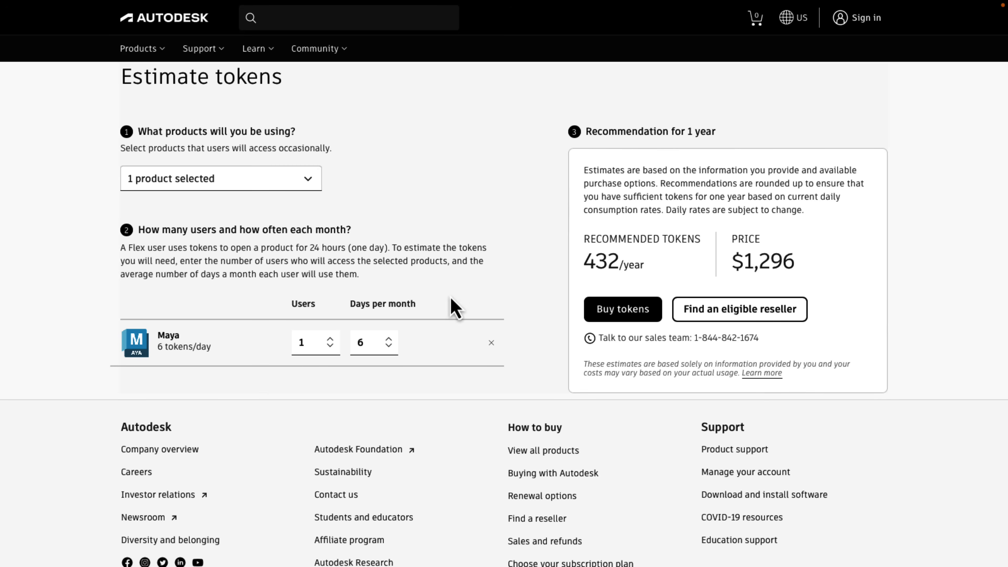
mouse_move(611, 256)
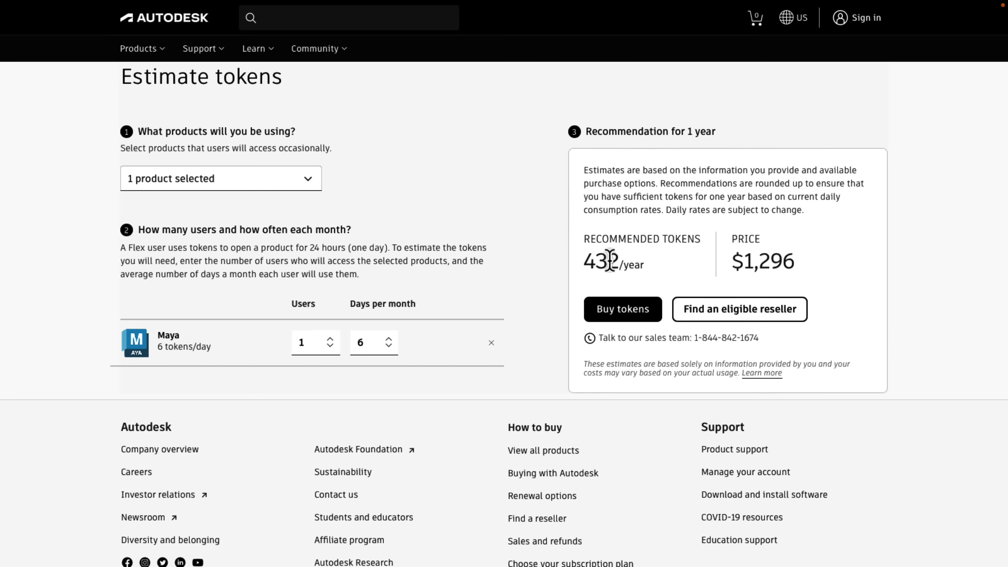
mouse_move(804, 269)
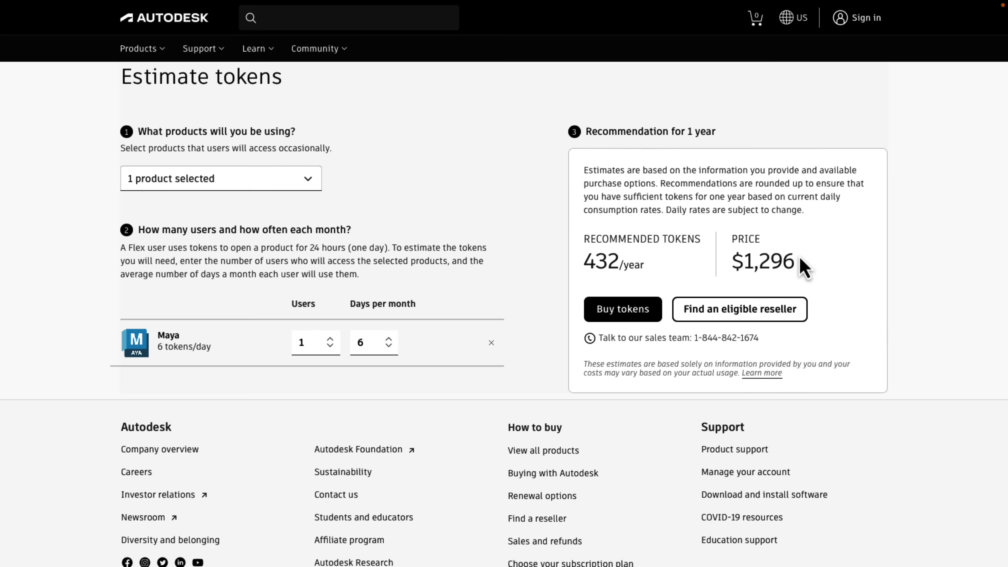
mouse_move(169, 349)
type("10")
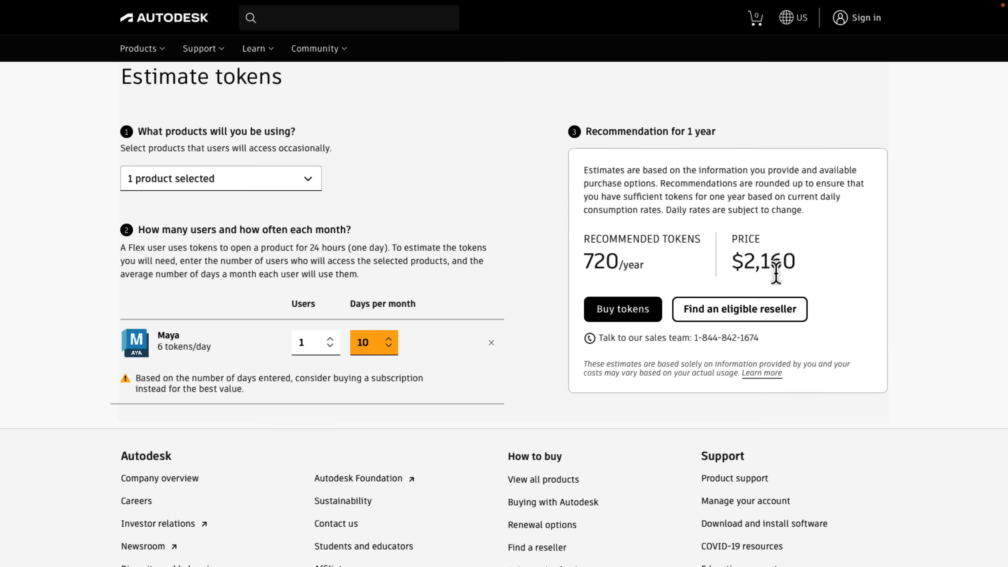
mouse_move(702, 263)
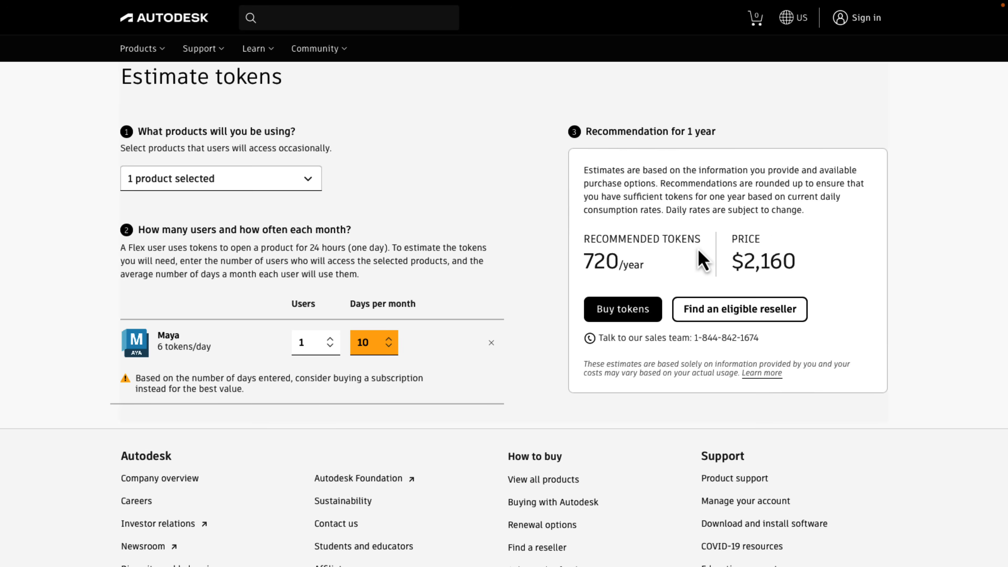
mouse_move(762, 268)
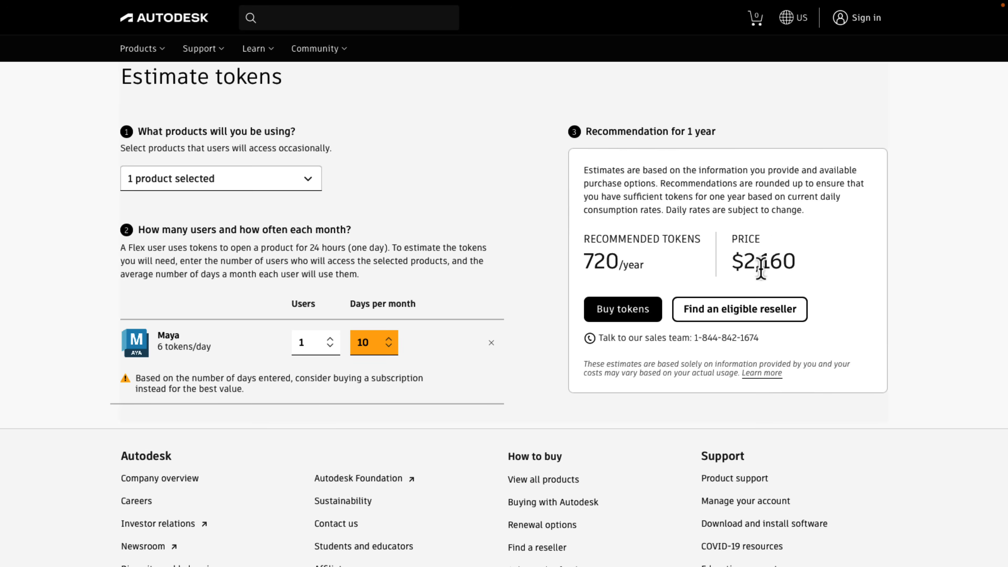
mouse_move(759, 260)
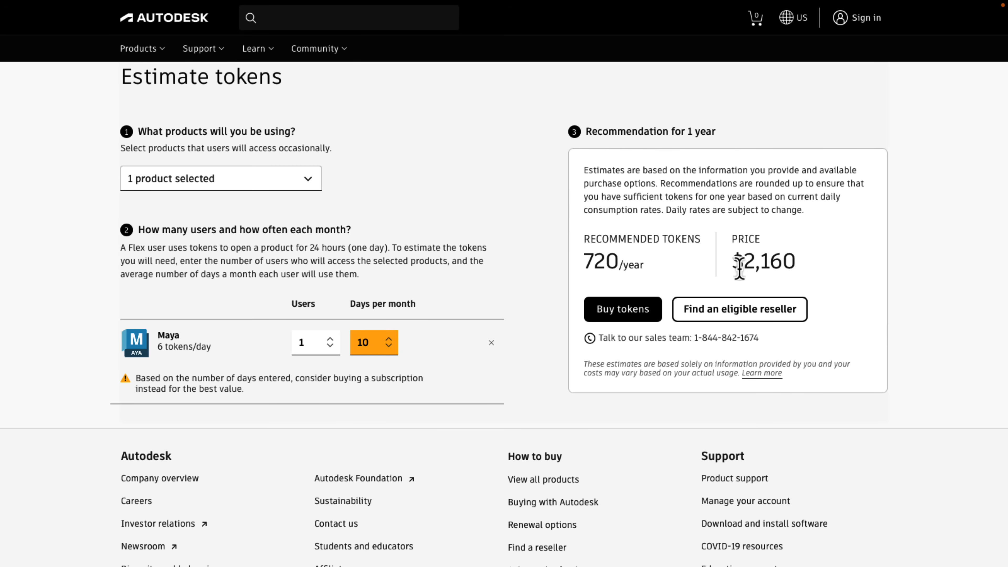
mouse_move(790, 265)
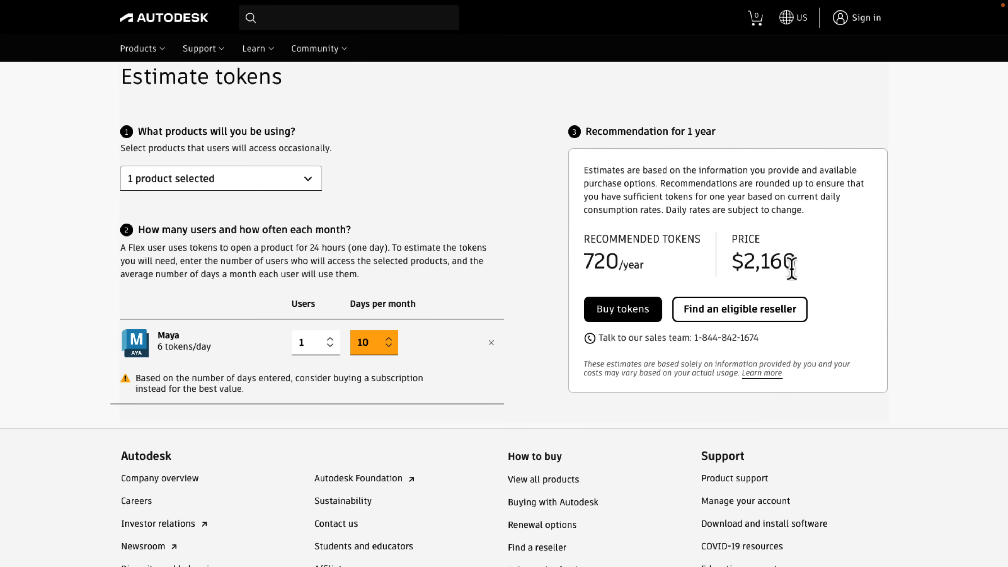
mouse_move(842, 264)
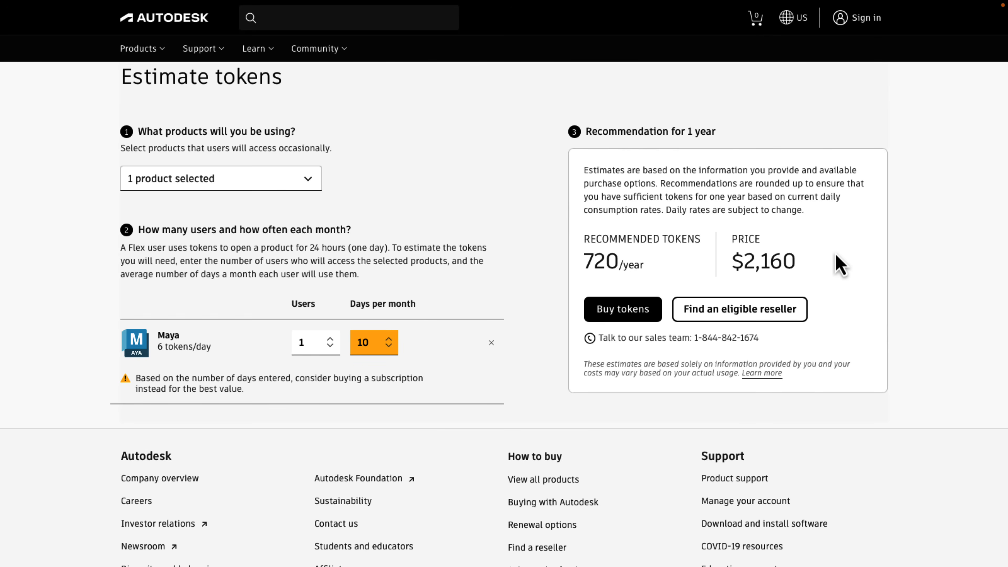
mouse_move(741, 344)
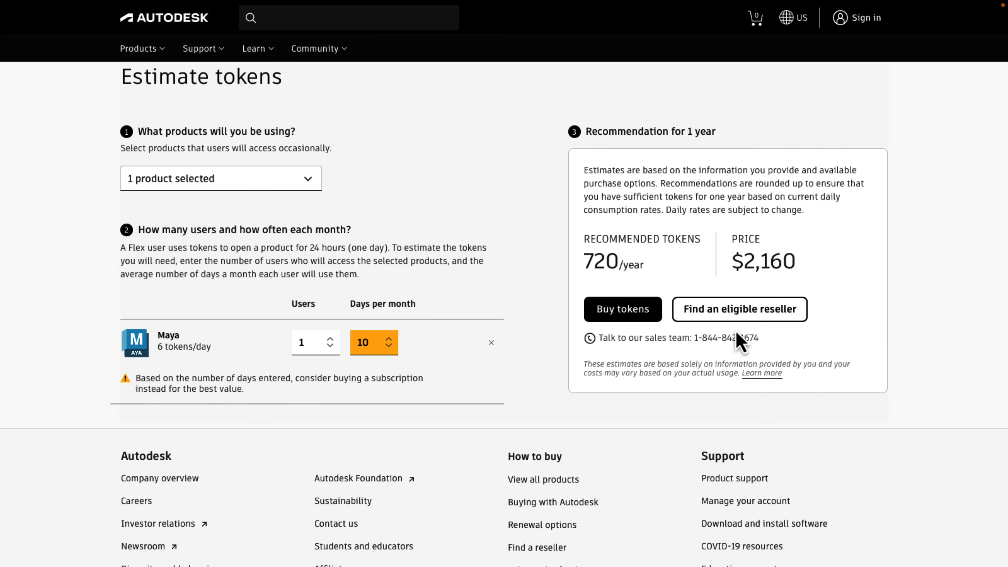
mouse_move(681, 289)
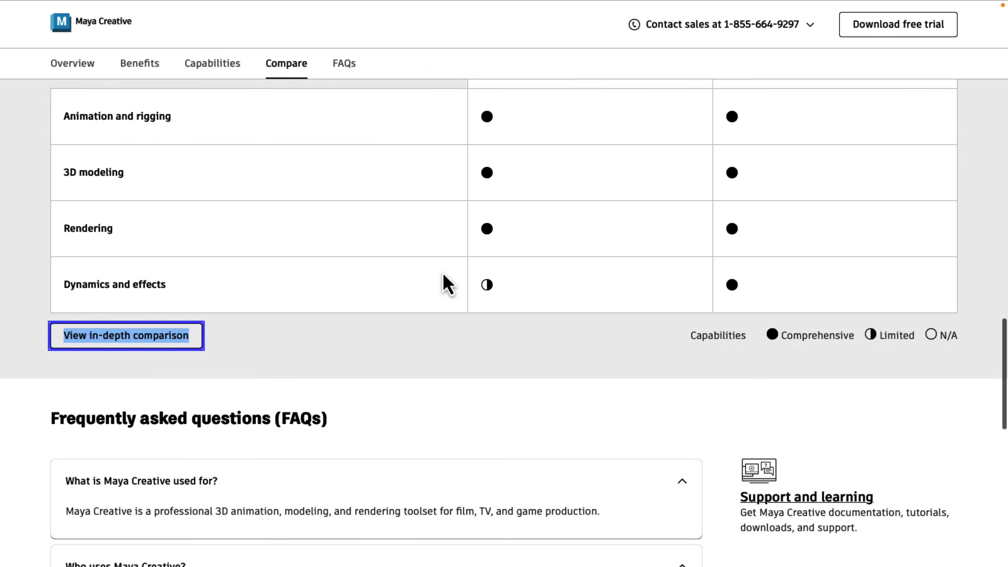
Step: Scroll the Maya Creative page to the FAQ stating it costs 1 token daily
scroll("down", 3)
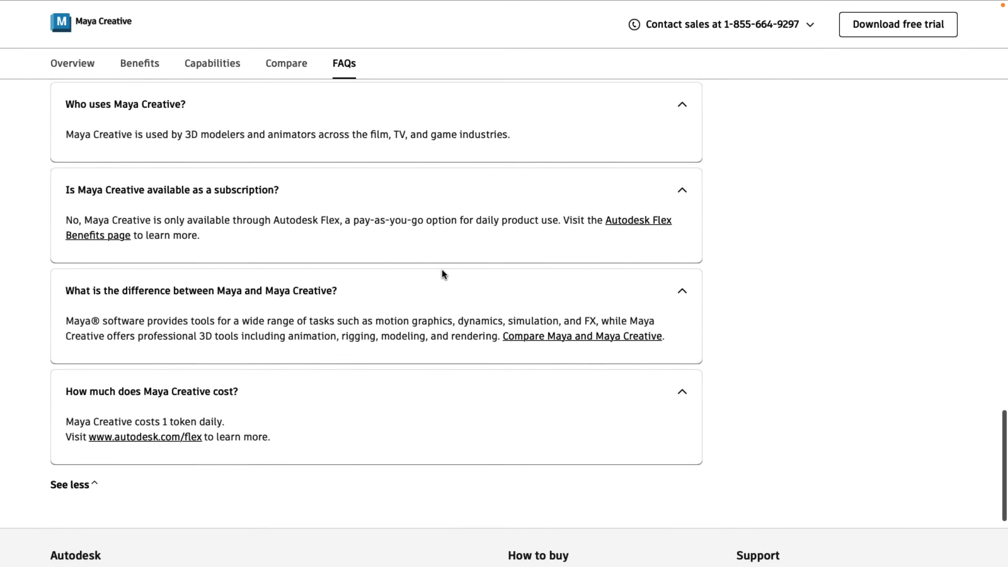
scroll("down", 3)
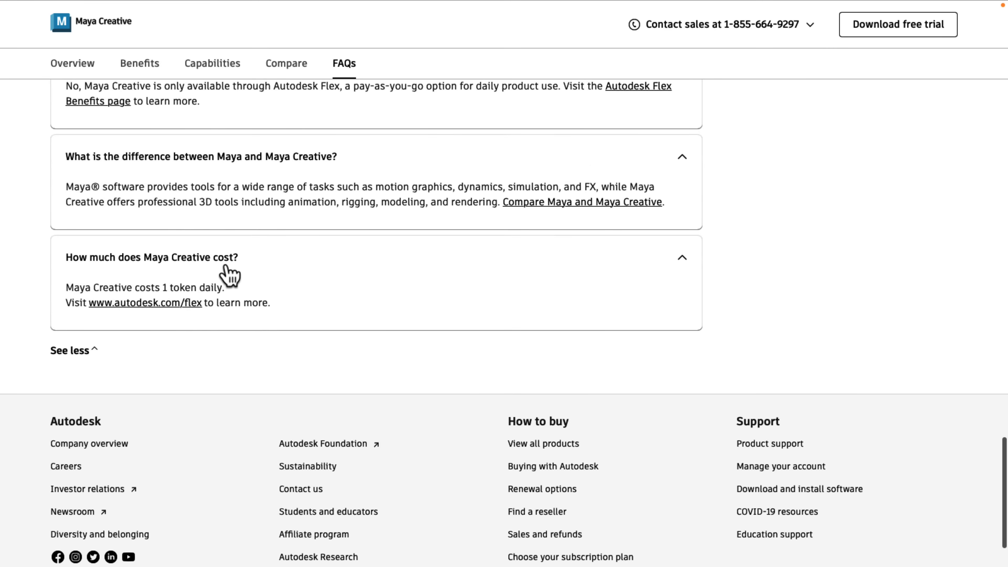
mouse_move(161, 285)
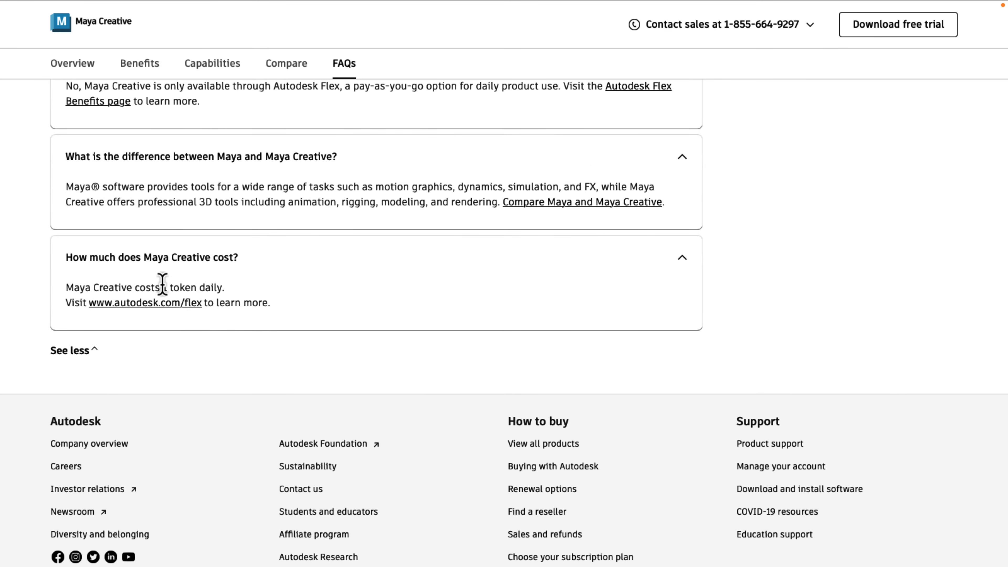
mouse_move(270, 289)
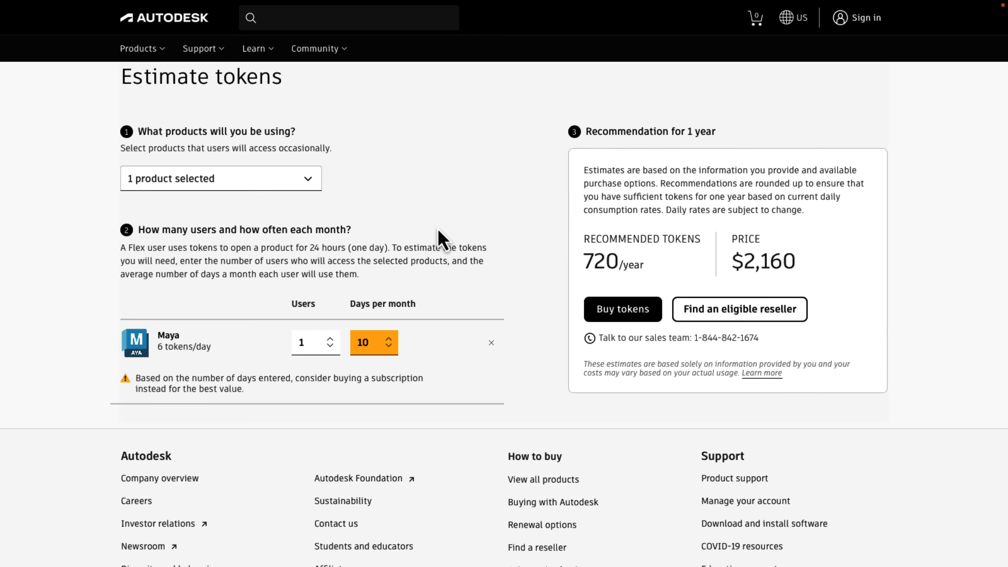
mouse_move(324, 335)
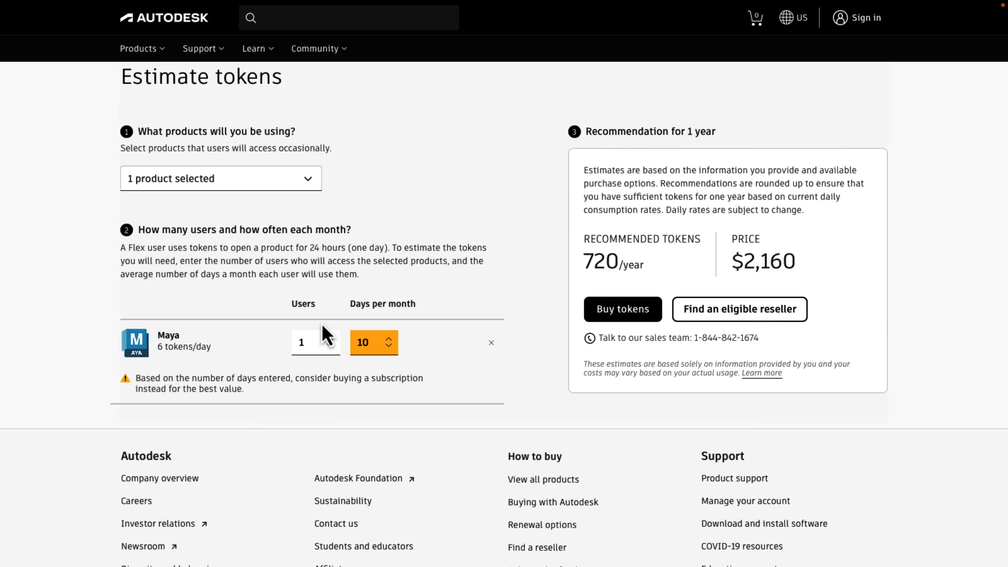
Step: Replace Maya with Mudbox in the estimator's product list, 1 user at 1 day monthly
left_click(220, 178)
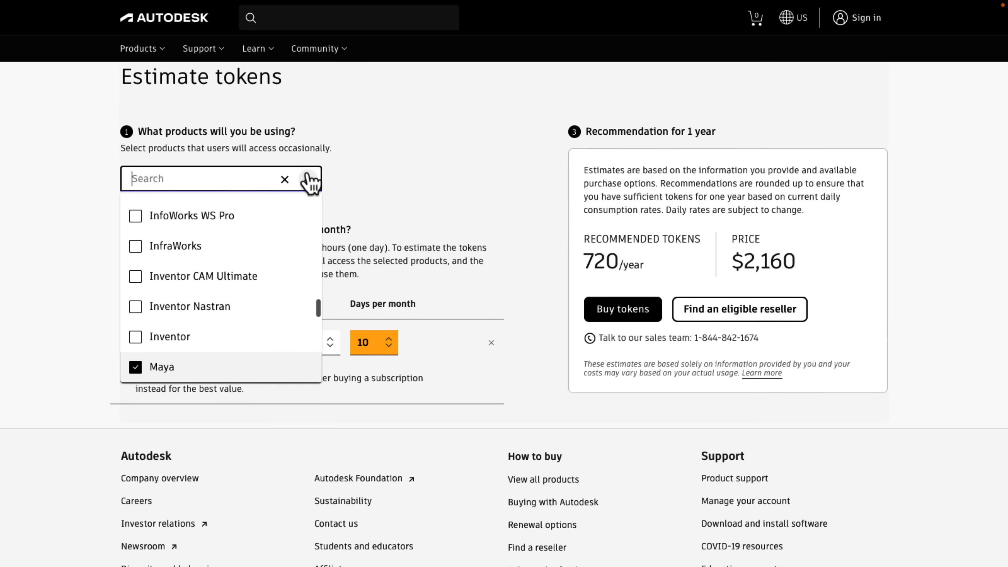
scroll("up", 3)
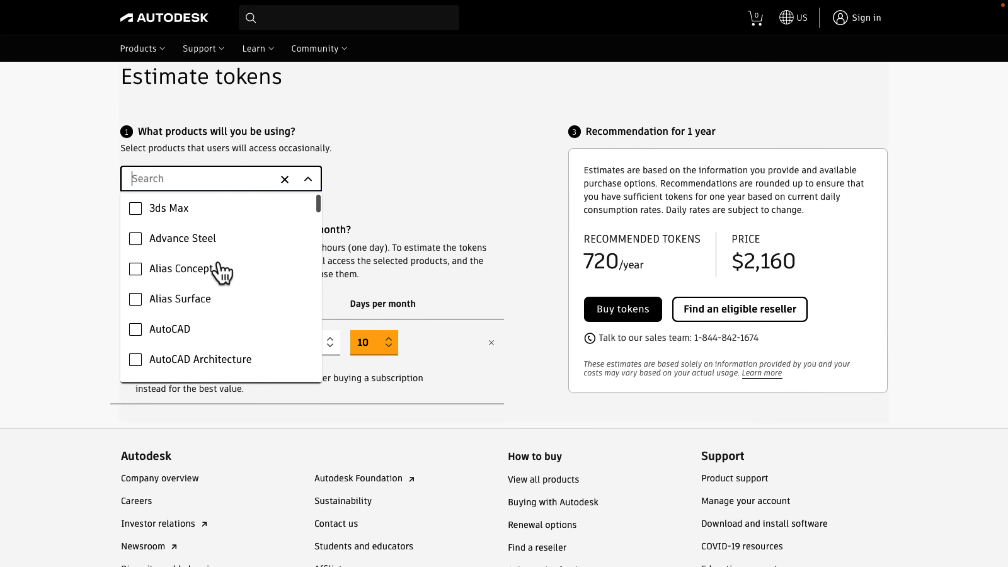
scroll("down", 3)
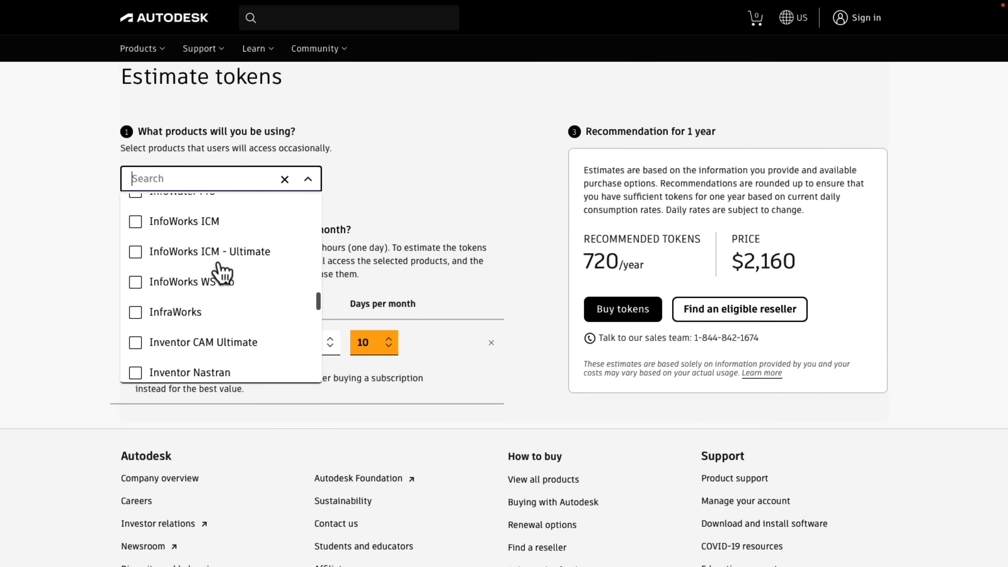
scroll("down", 3)
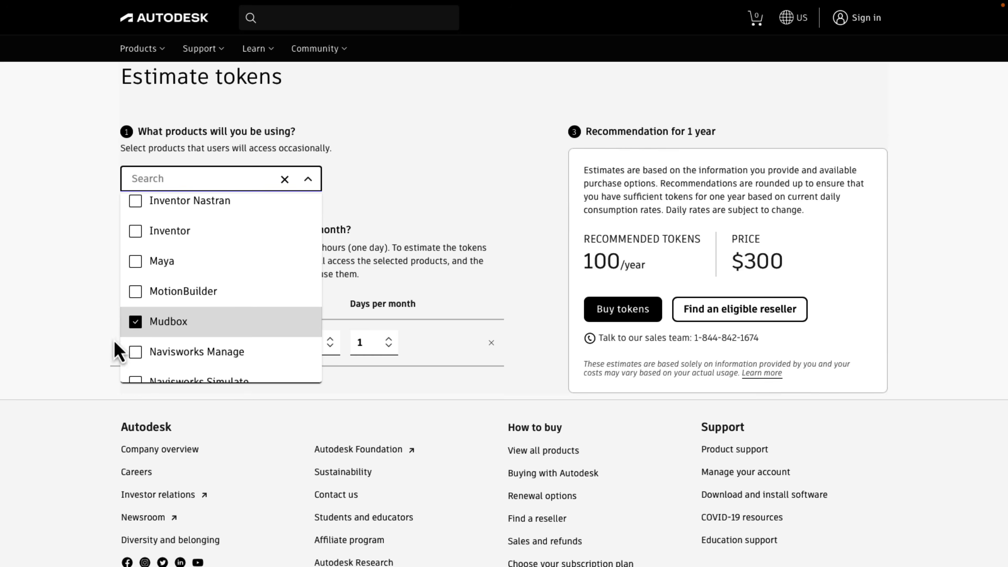
left_click(307, 179)
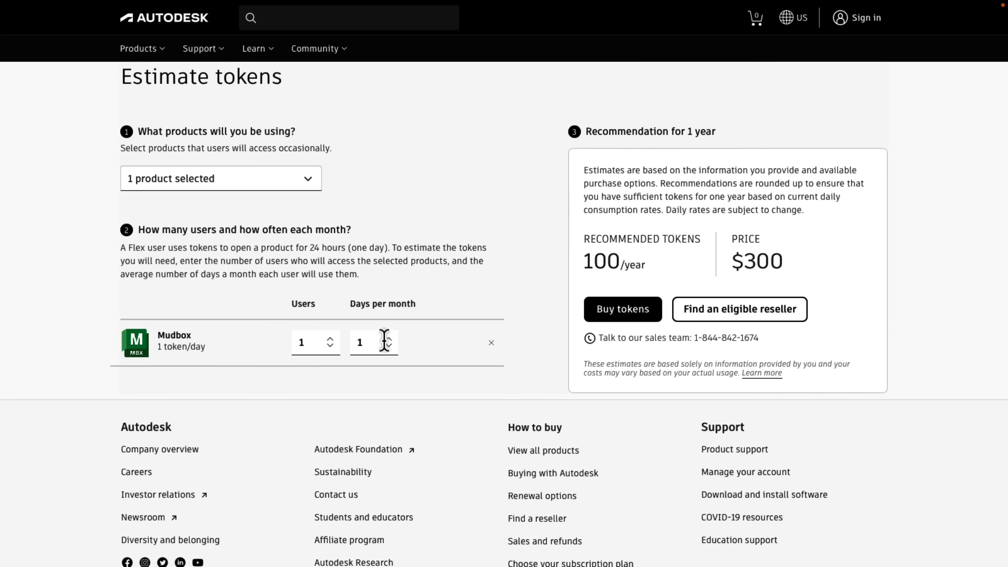
mouse_move(648, 235)
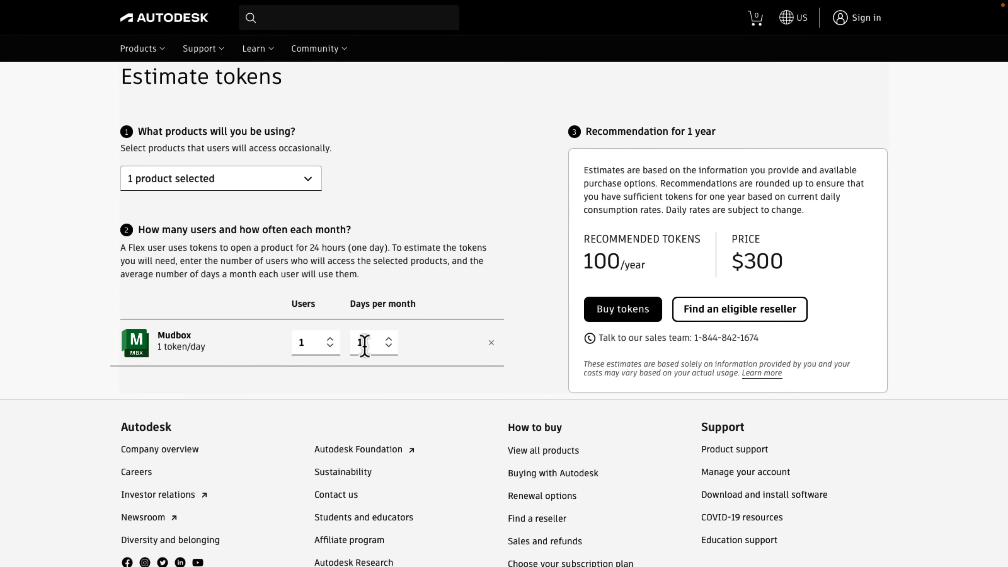
Step: Try Mudbox at 18, 30, 22 and 21 days, settling on 20 days for 240 tokens at $720 a year
type("18")
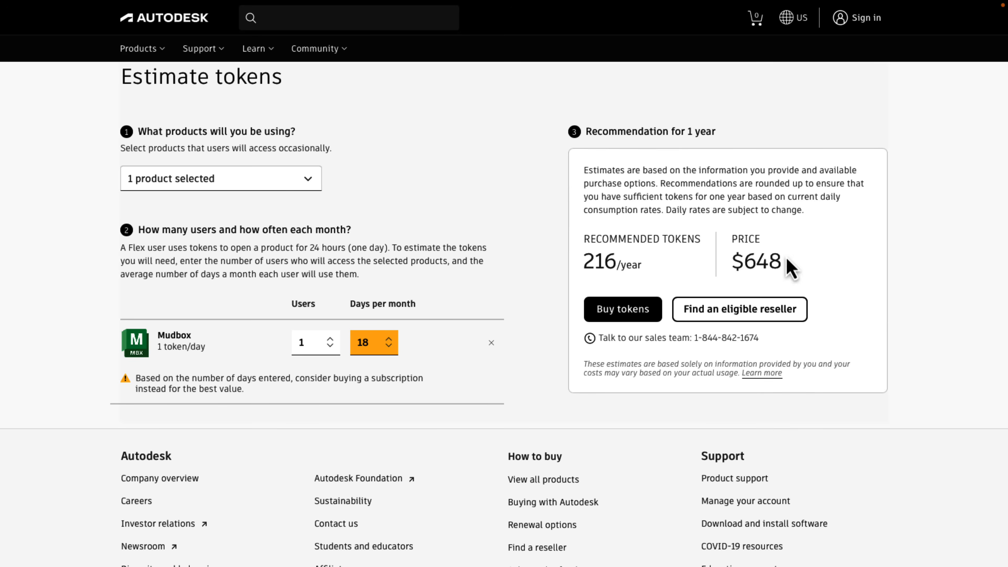
double_click(760, 262)
type("30")
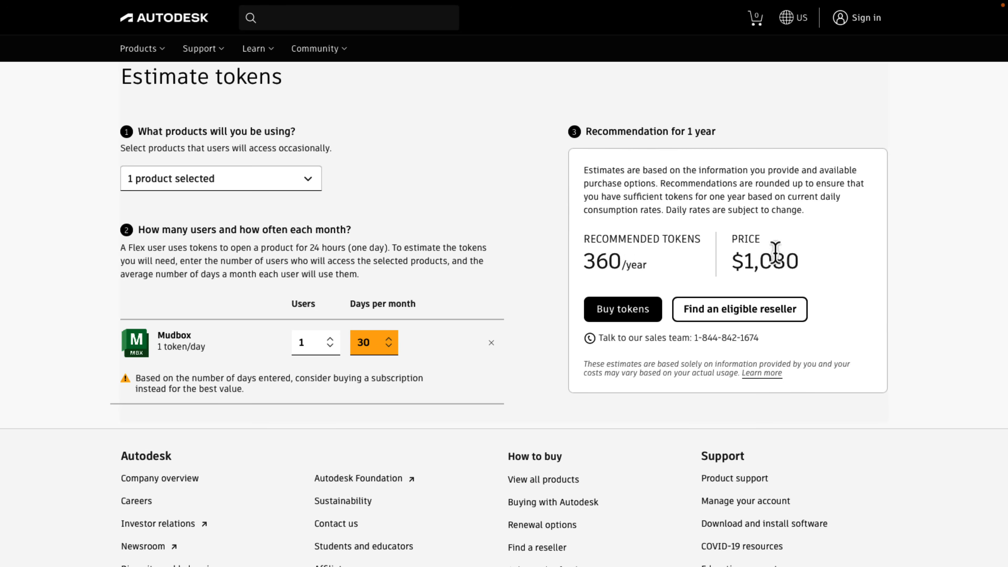
double_click(770, 261)
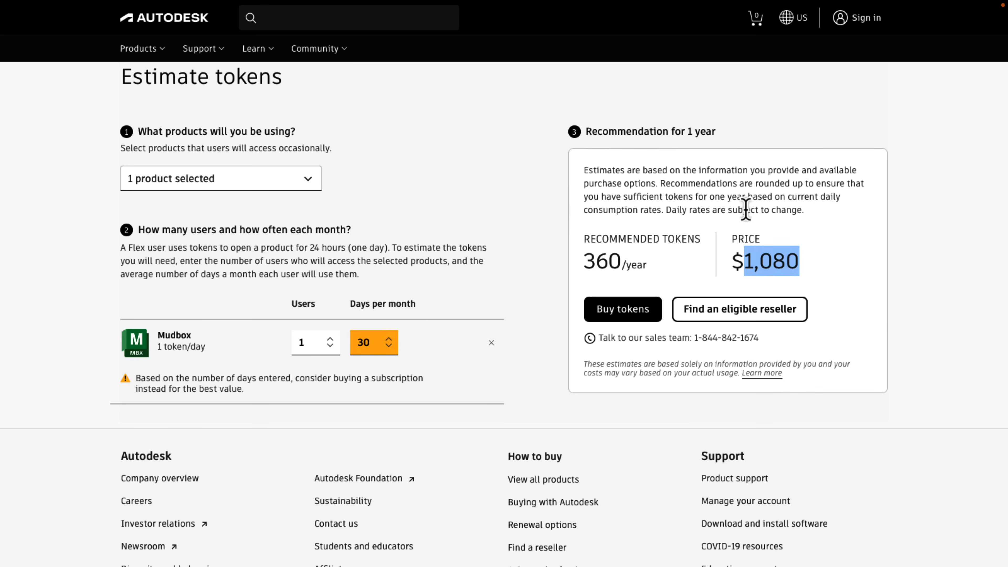
mouse_move(459, 315)
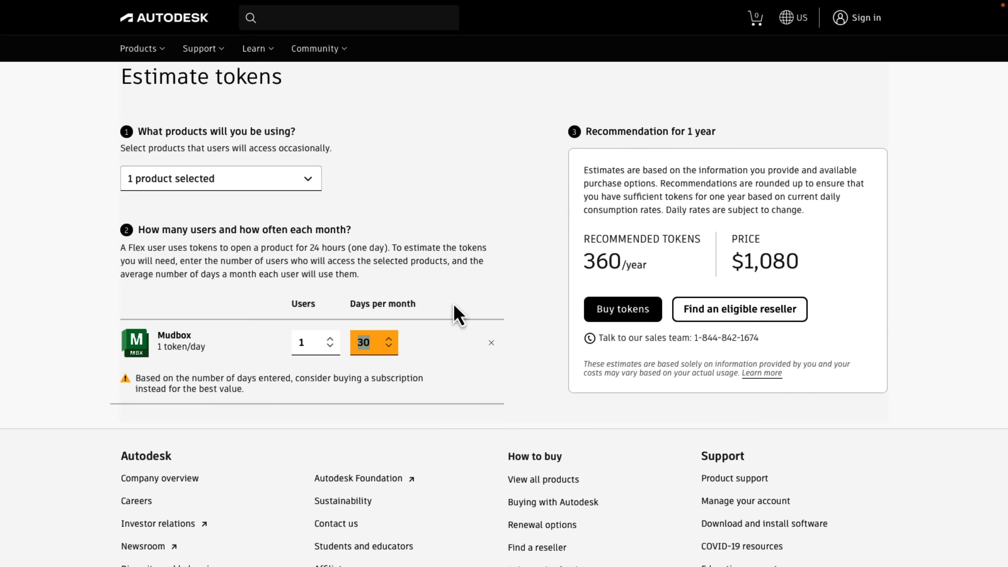
left_click(389, 347)
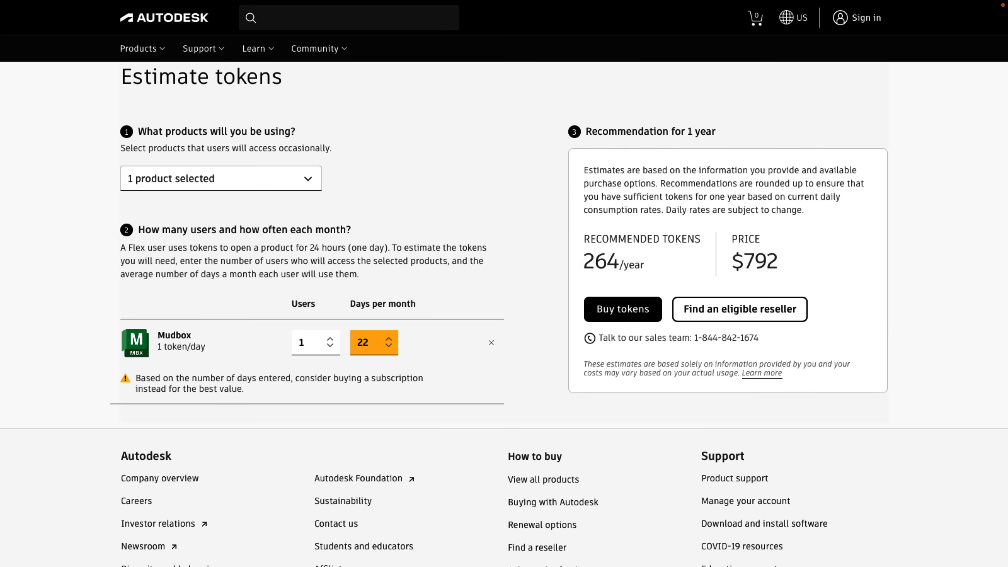
left_click(389, 346)
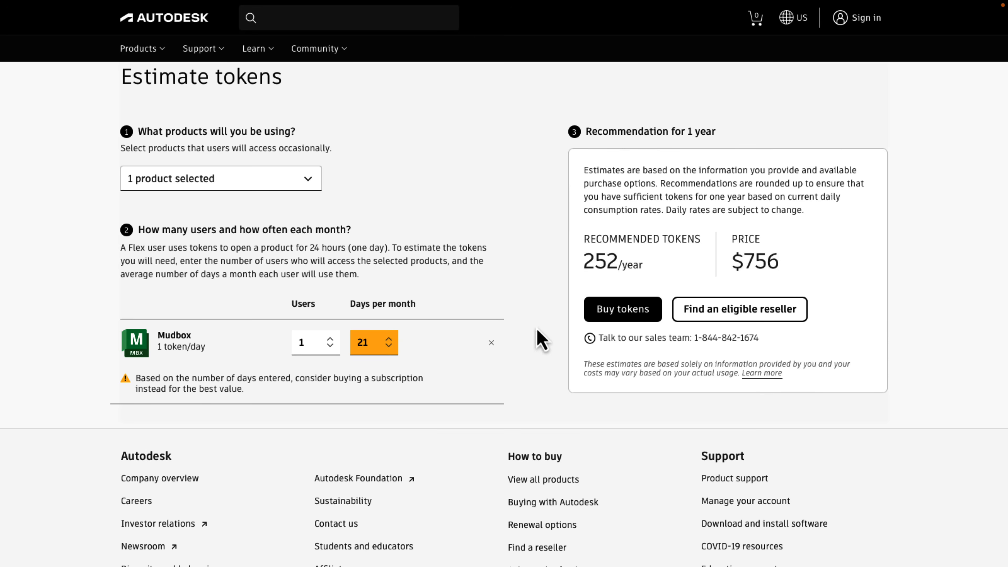
mouse_move(461, 295)
type("20")
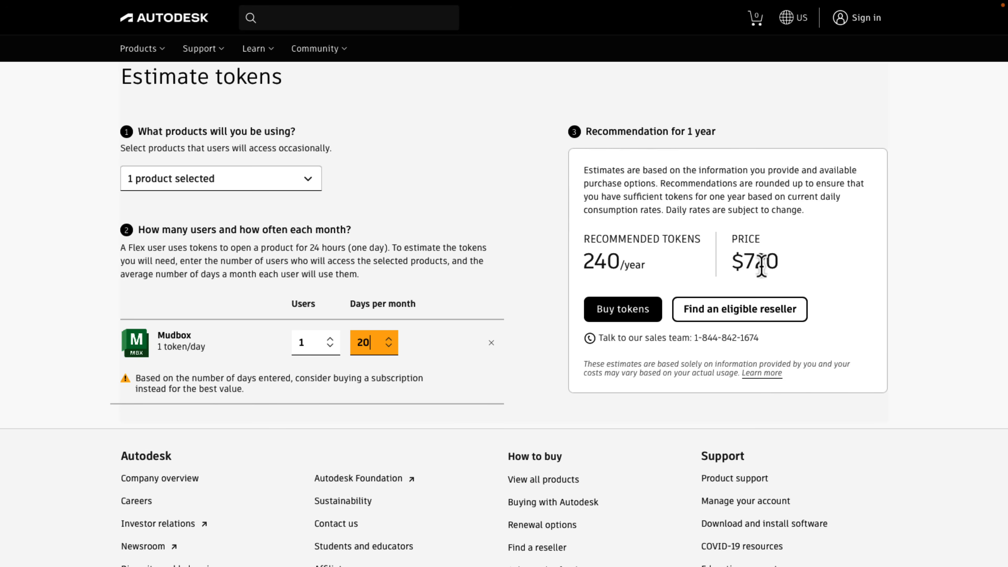
double_click(757, 261)
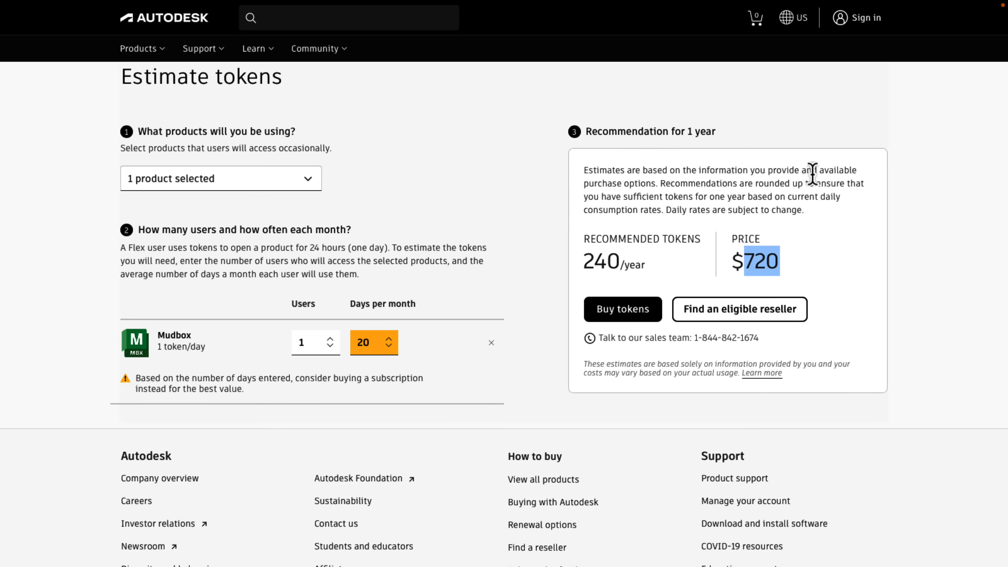
mouse_move(359, 313)
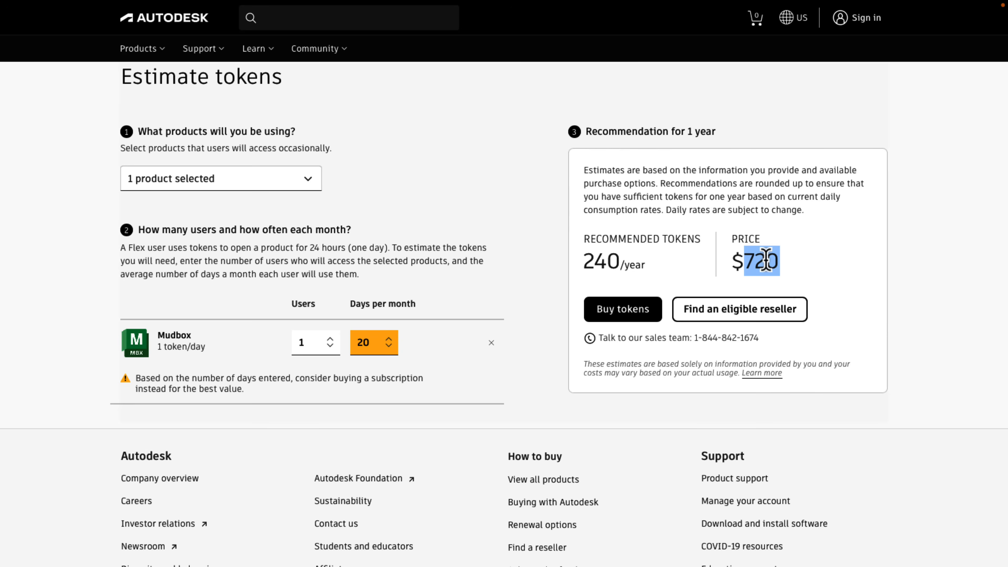
mouse_move(370, 212)
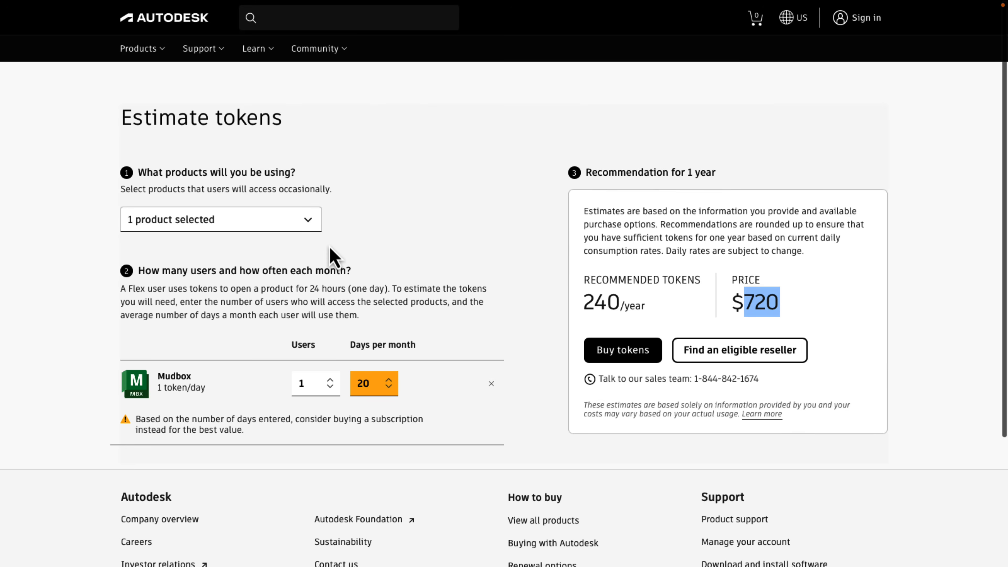
mouse_move(198, 391)
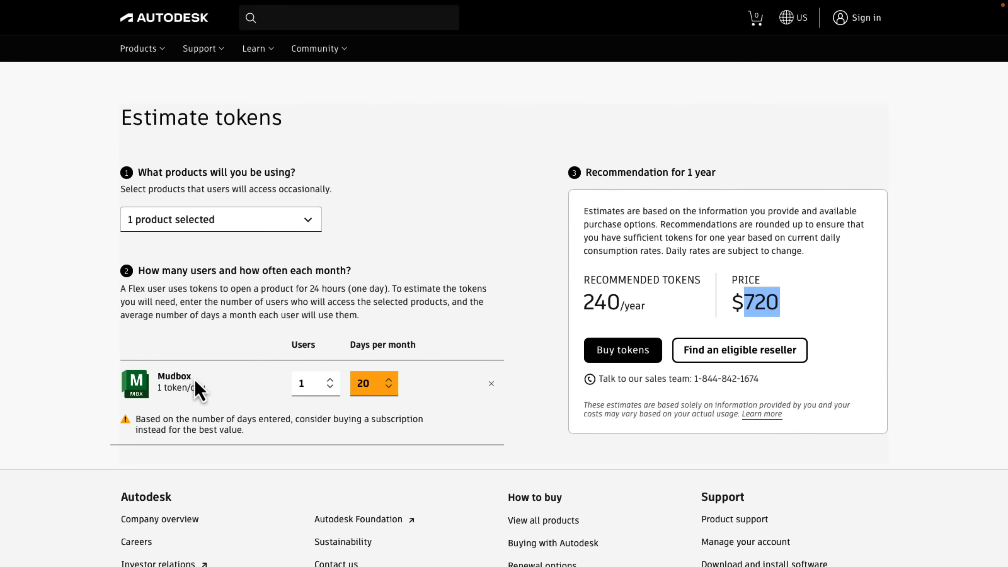
mouse_move(770, 301)
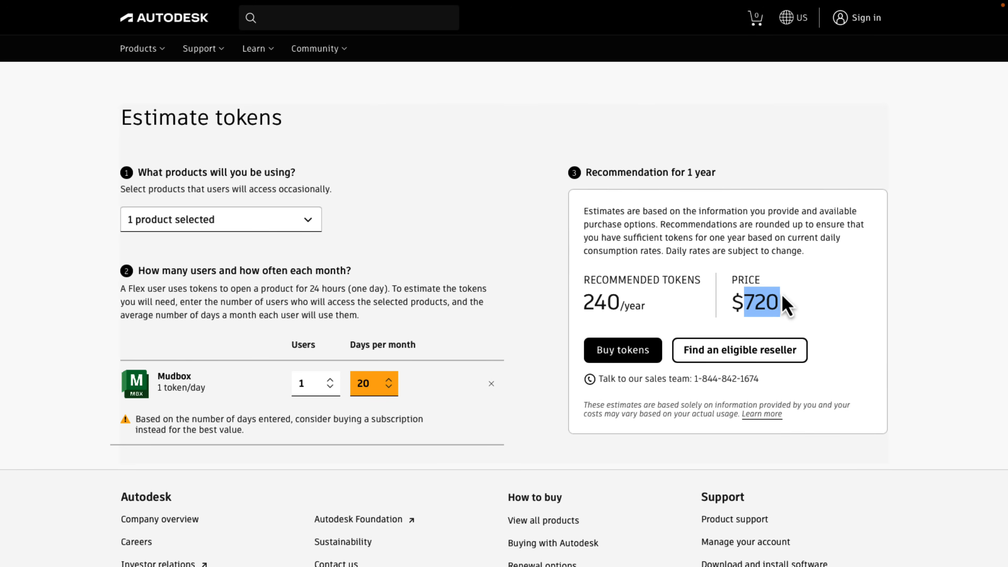
mouse_move(777, 279)
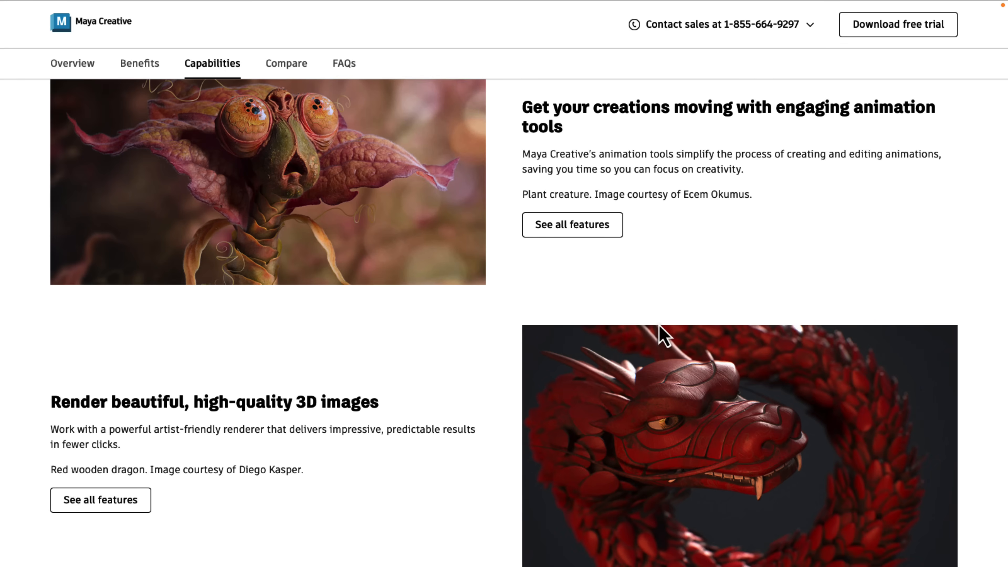
scroll("up", 3)
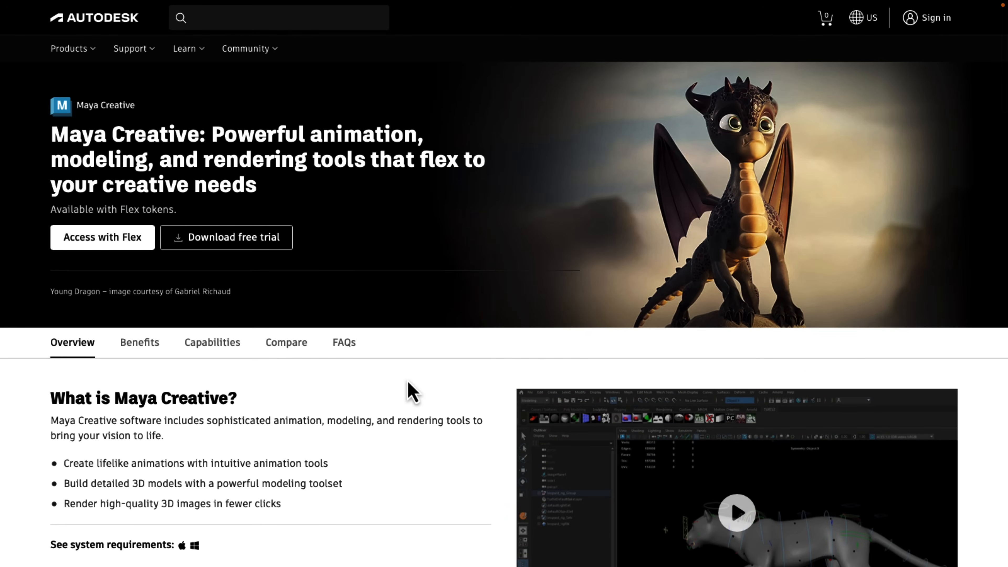
mouse_move(337, 255)
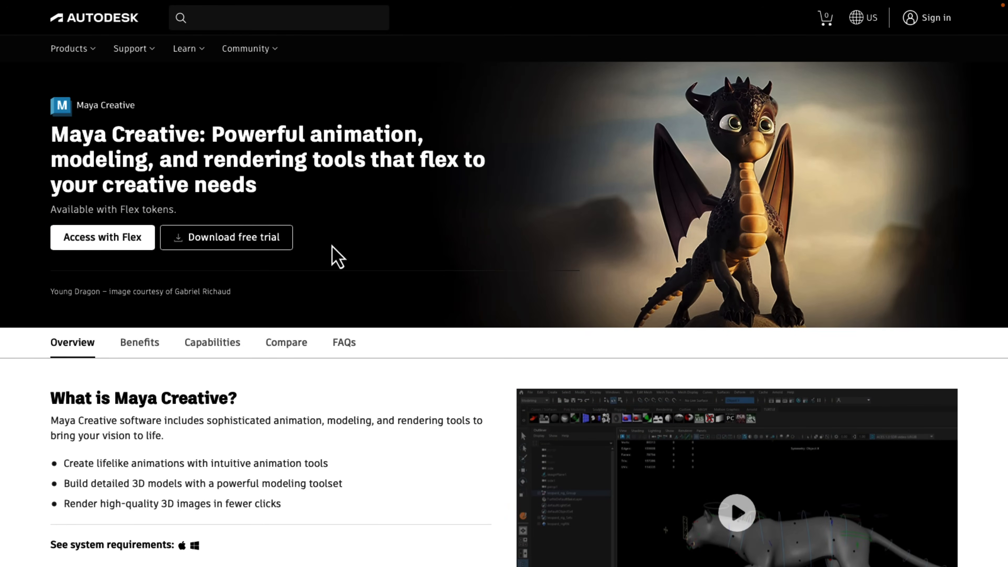
mouse_move(226, 237)
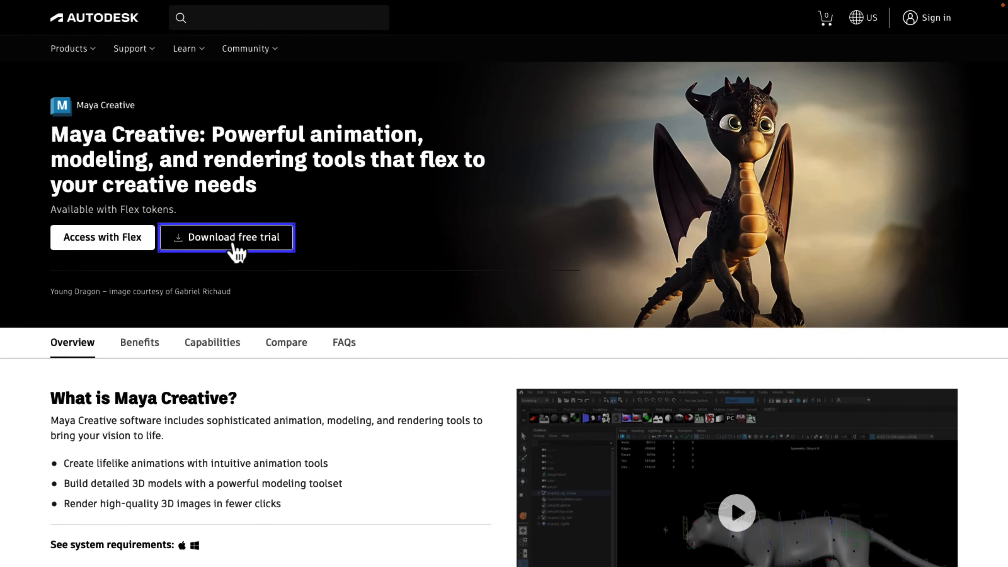
left_click(226, 237)
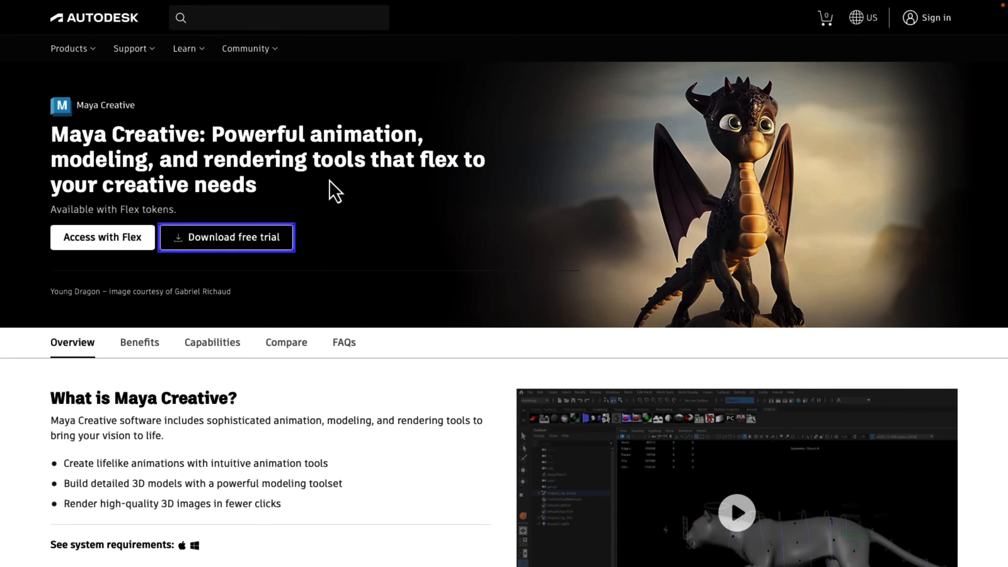
mouse_move(340, 160)
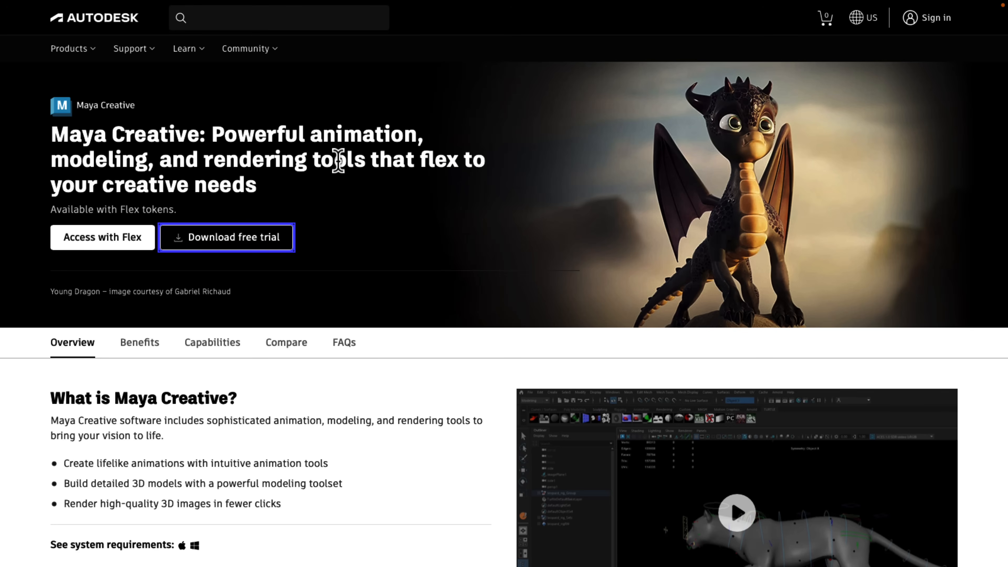
mouse_move(315, 264)
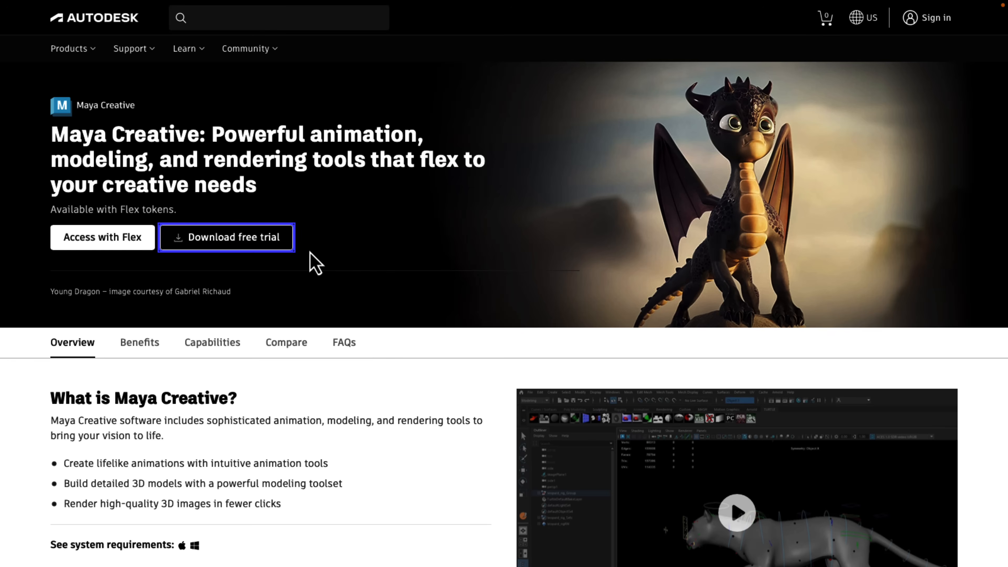
mouse_move(468, 340)
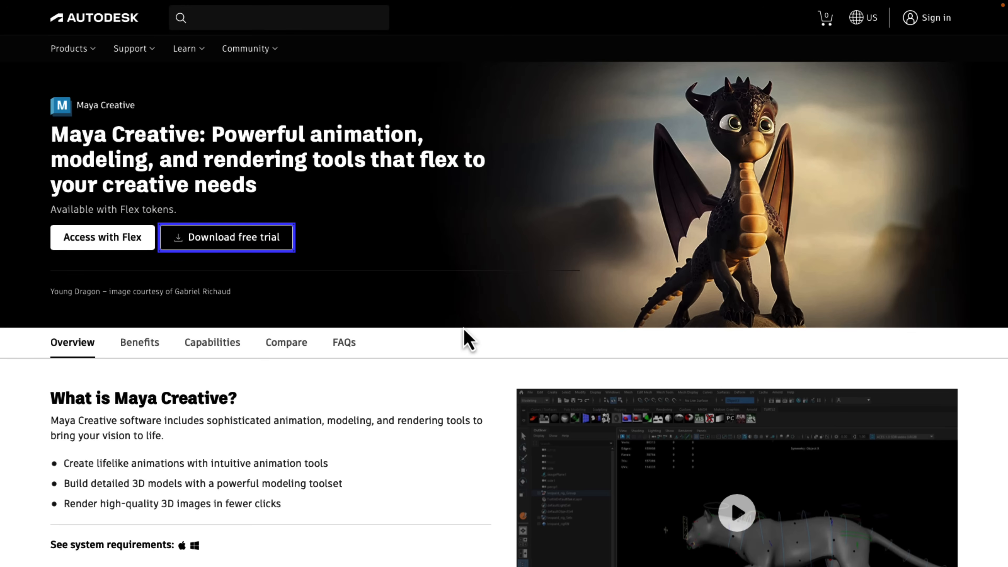
mouse_move(141, 291)
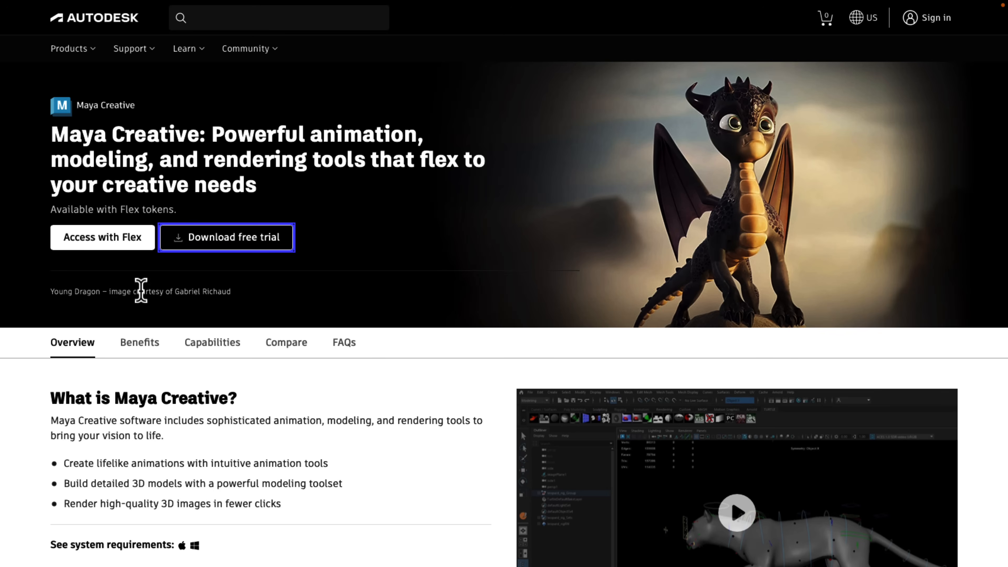
mouse_move(373, 468)
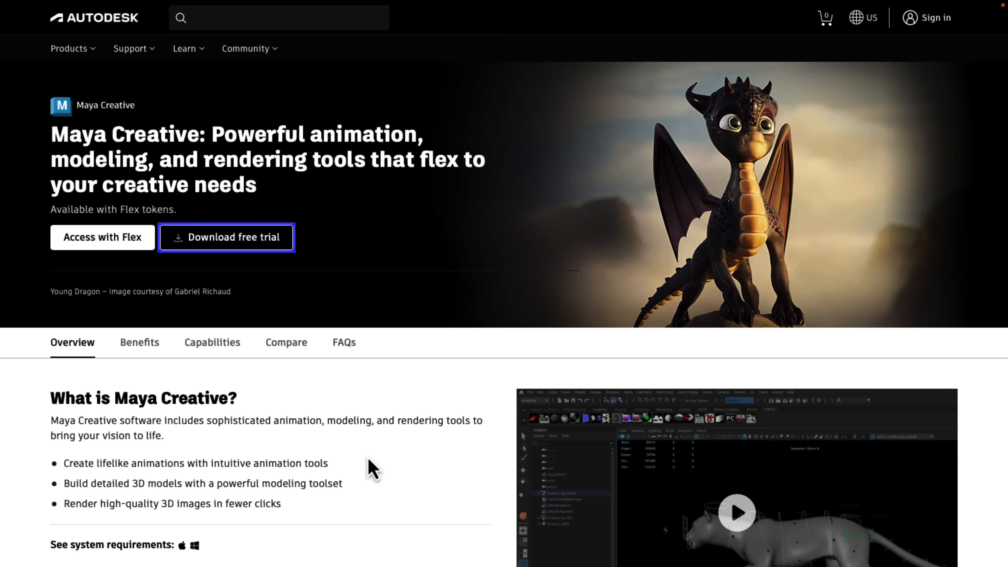
scroll("down", 3)
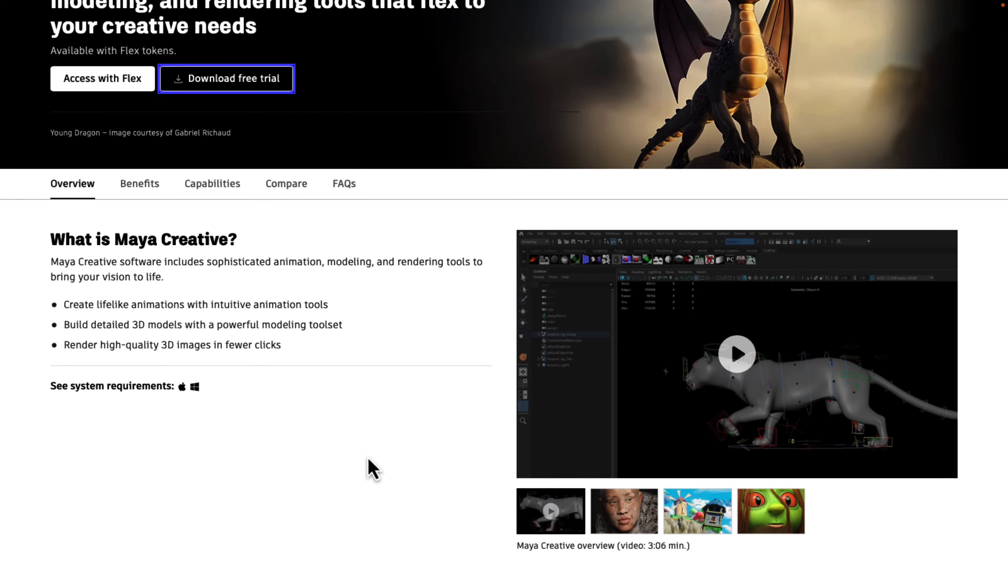